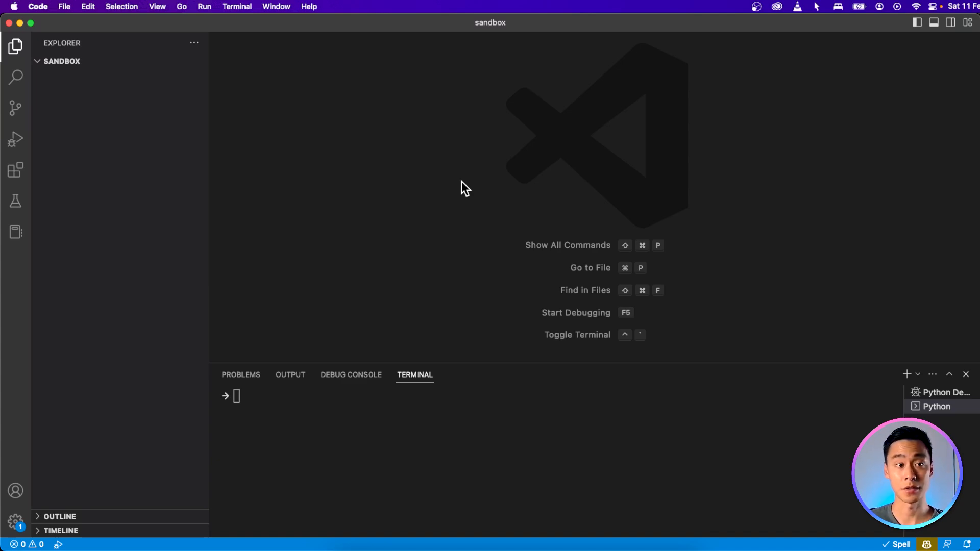
mouse_move(154, 69)
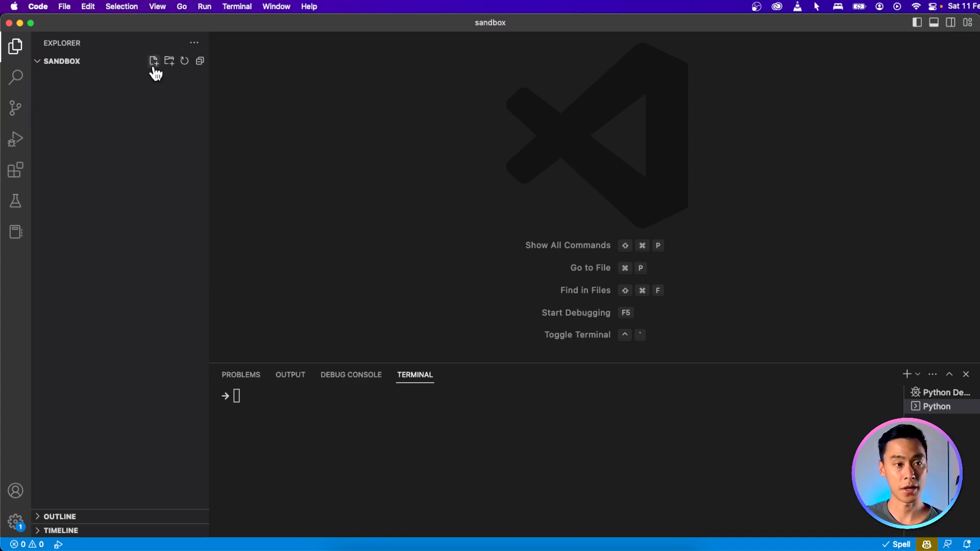
Start a new file in the sandbox folder from the Explorer header.
left_click(154, 60)
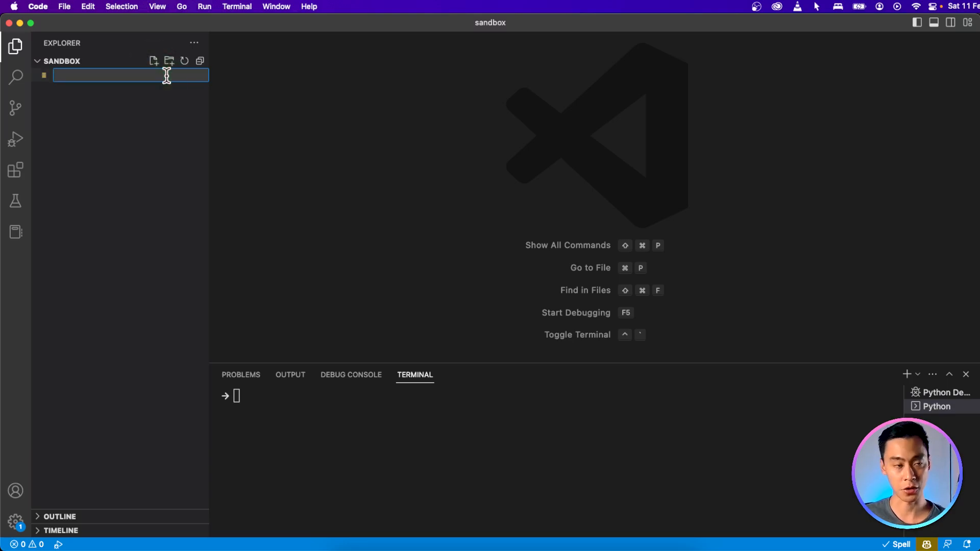
Create main.py with x = 9 and y = "hello" and run it in the terminal.
type("main.py")
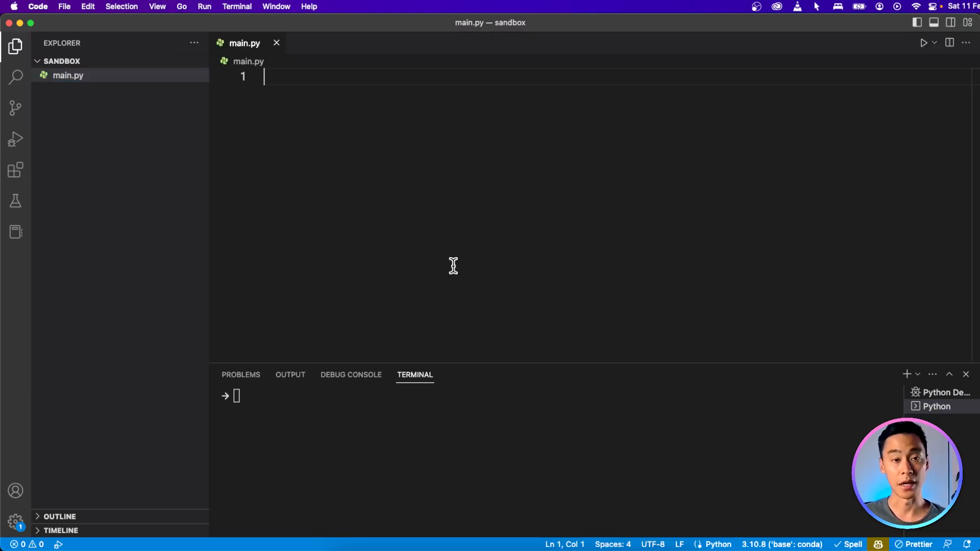
type("x = 9")
type("y")
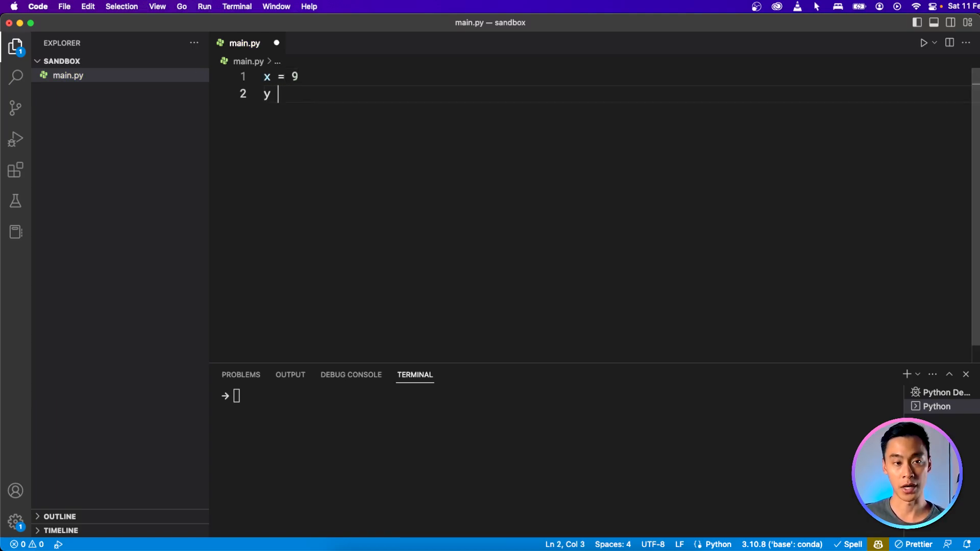
type("= \"hello\"")
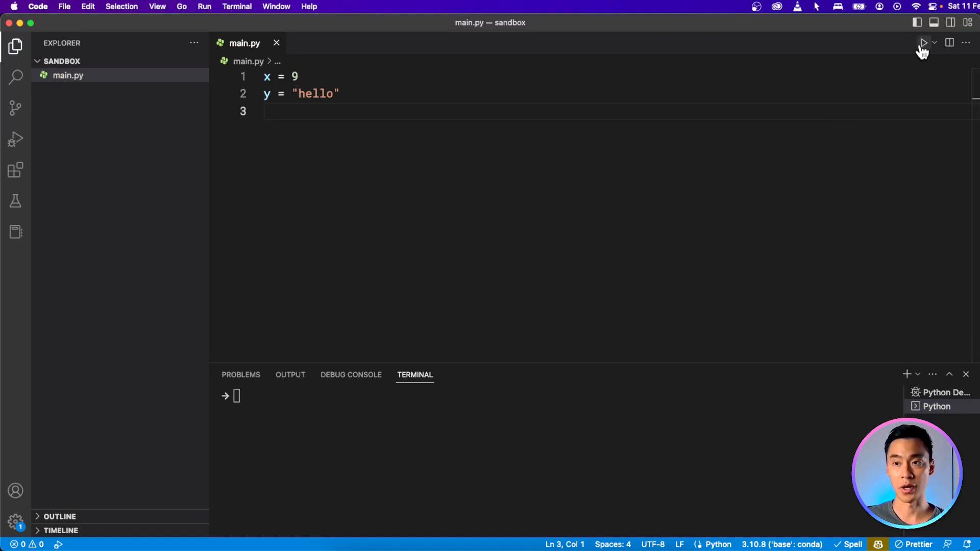
left_click(924, 43)
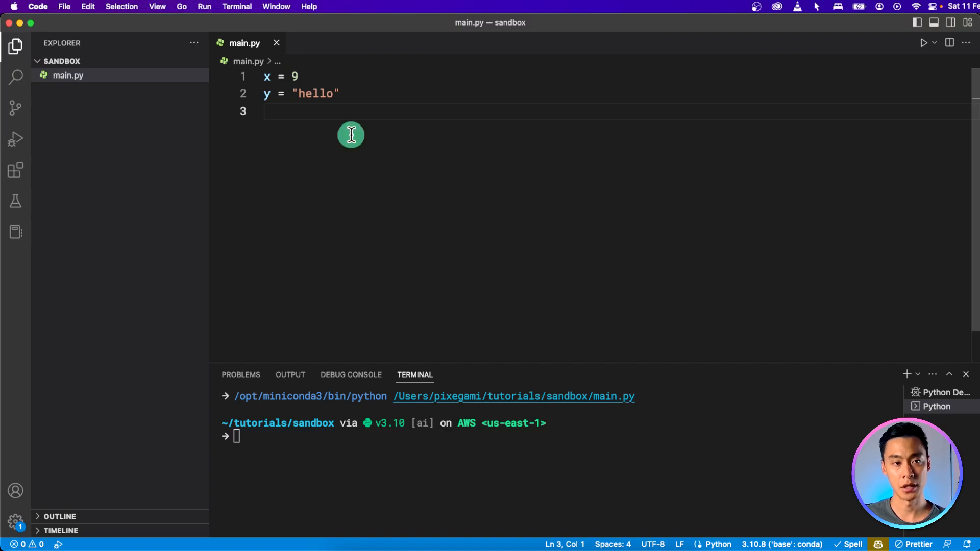
mouse_move(268, 77)
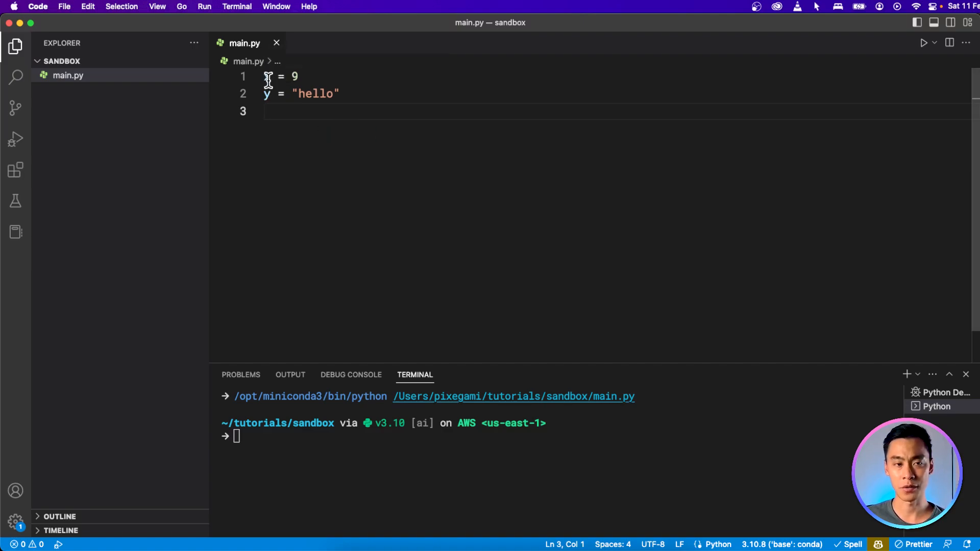
mouse_move(387, 132)
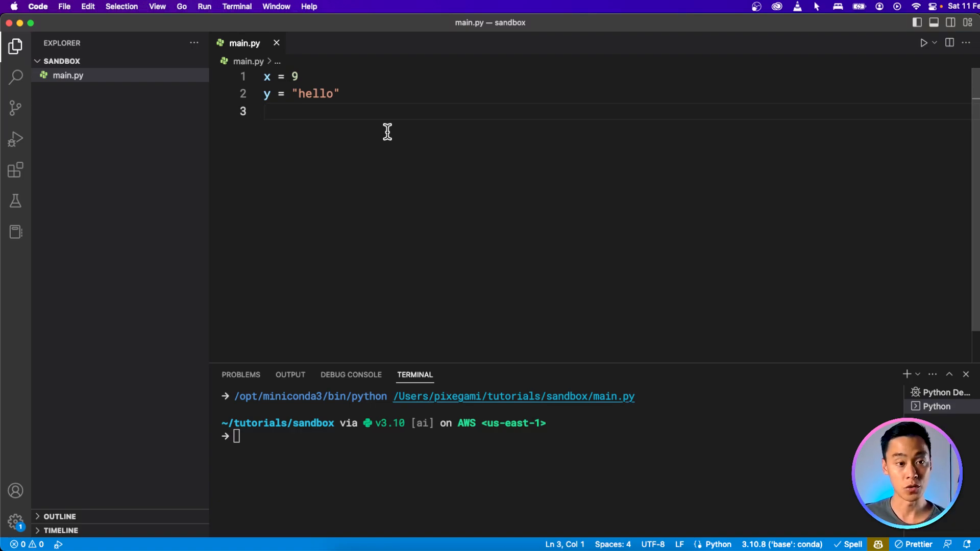
Add print(x) and print(y) so running shows 9 and hello.
type("print(")
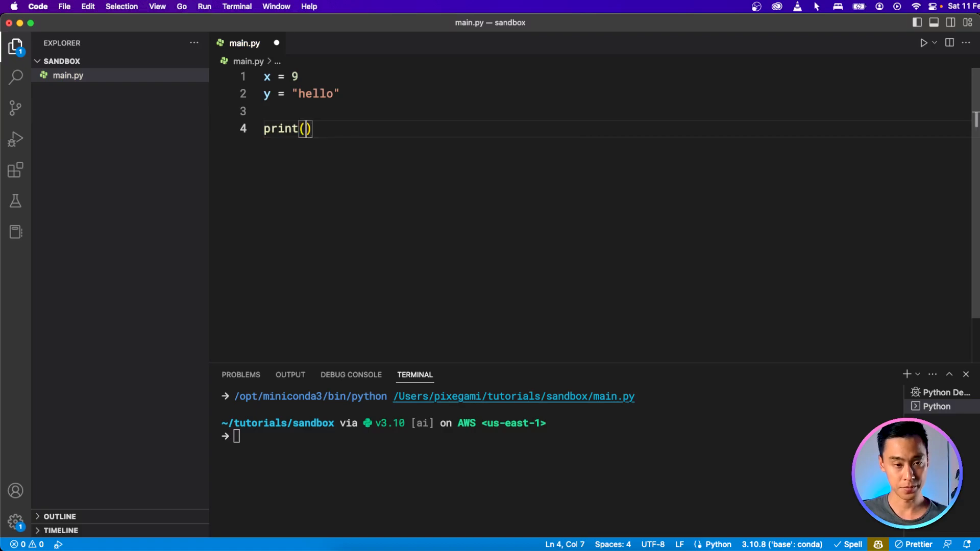
type("x")
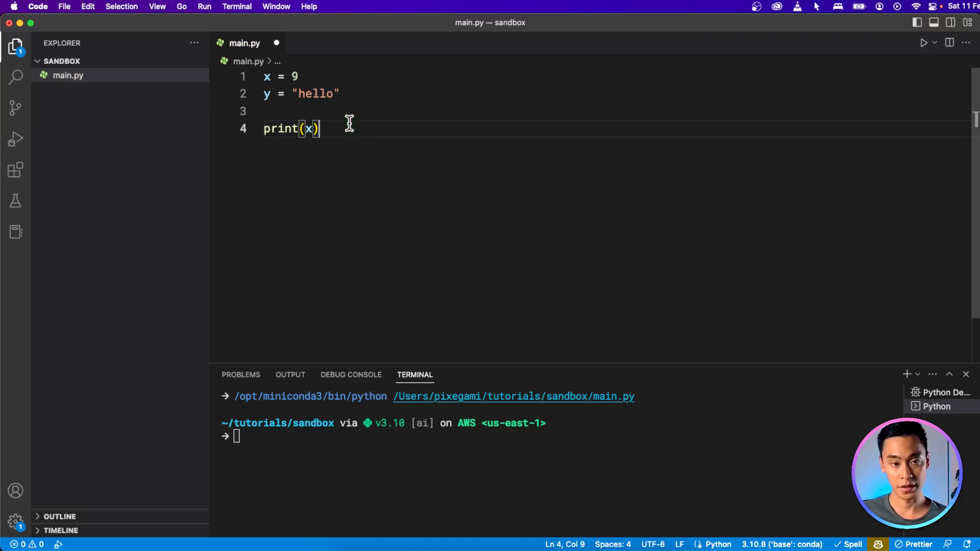
type("print")
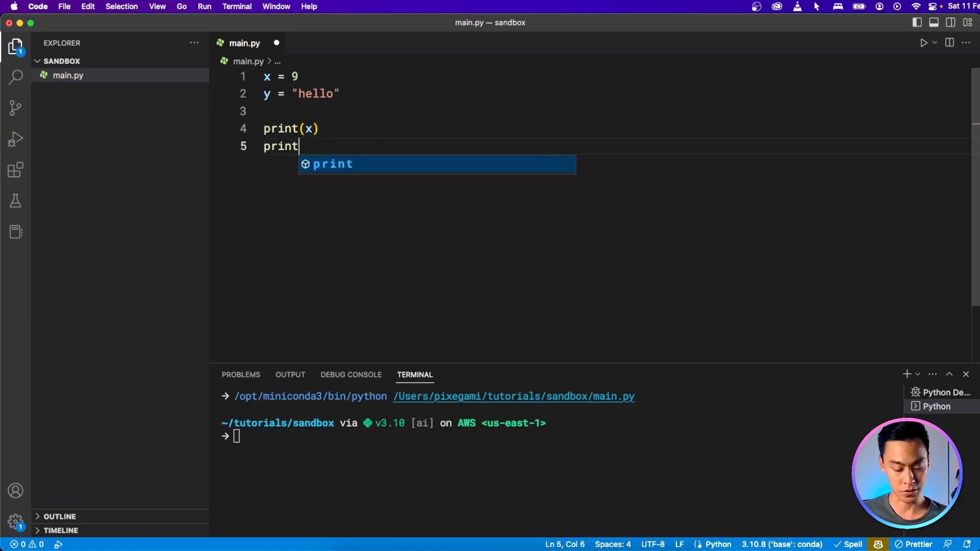
type("(y")
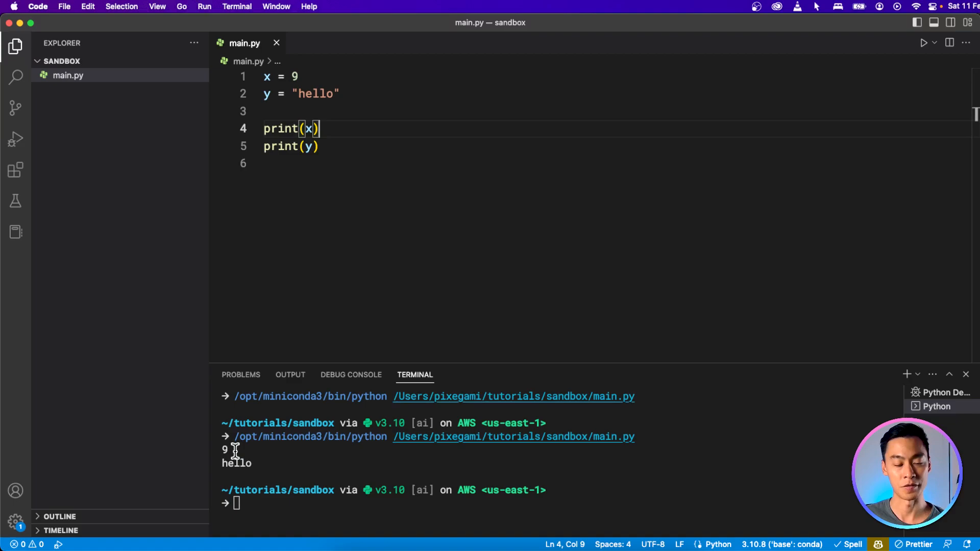
mouse_move(331, 138)
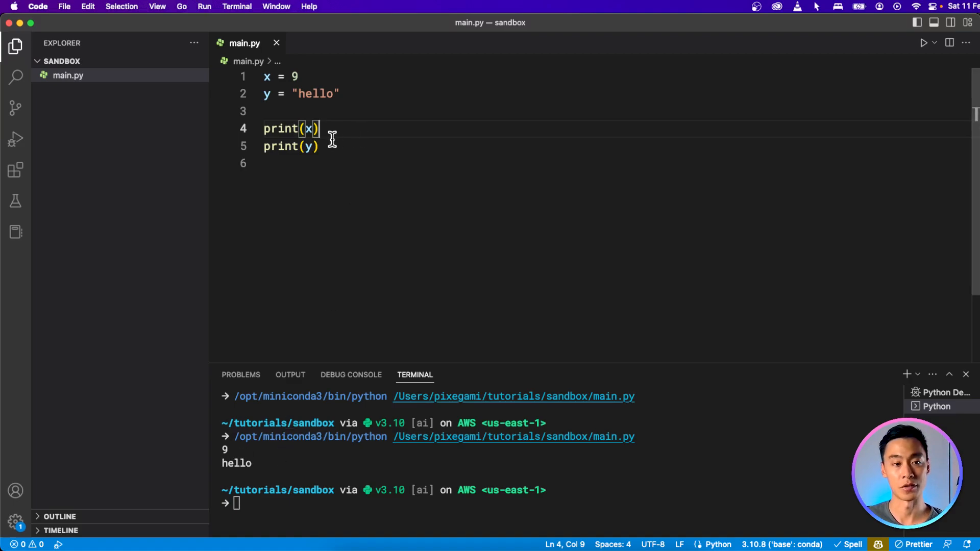
left_click(341, 94)
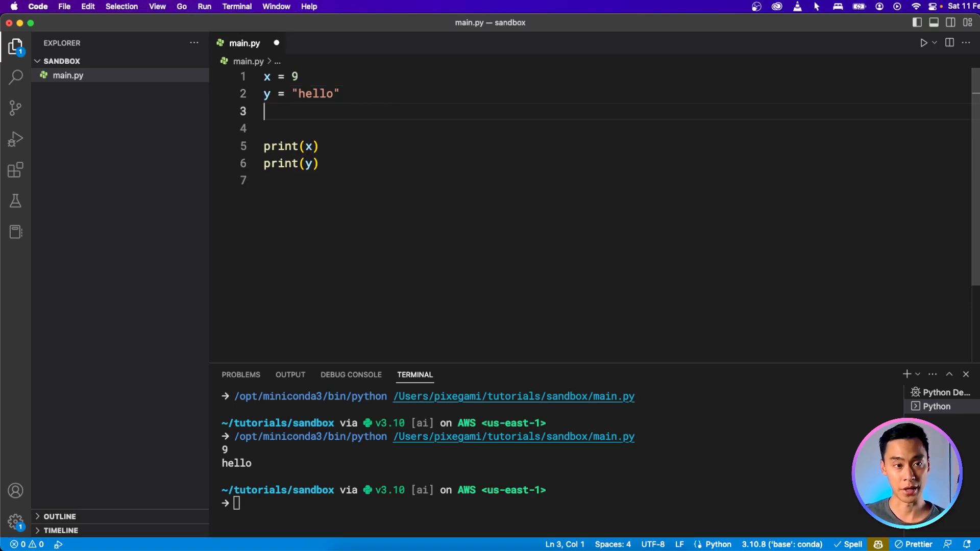
Reassign x = "abcd" after x = 9 and rerun to print abcd and hello.
type("x = \"\"")
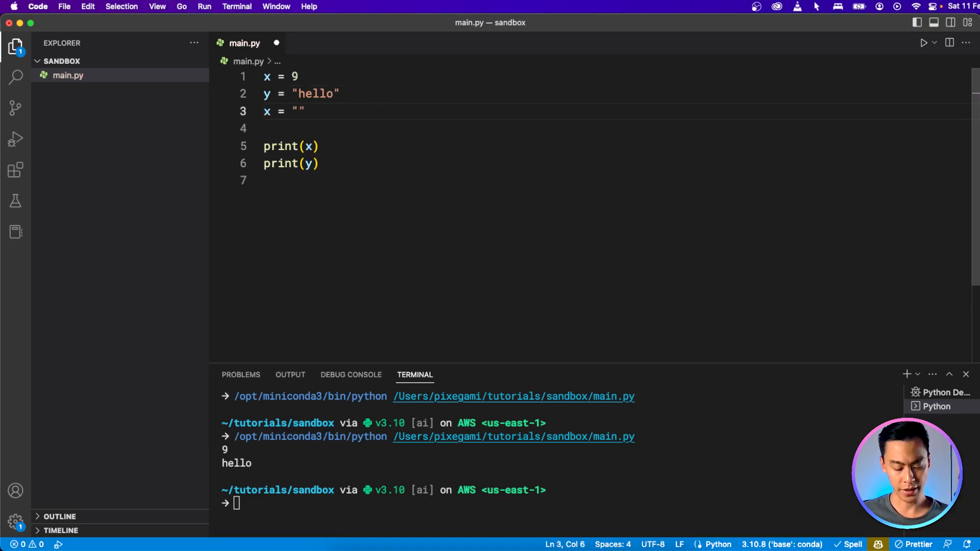
type("abcd")
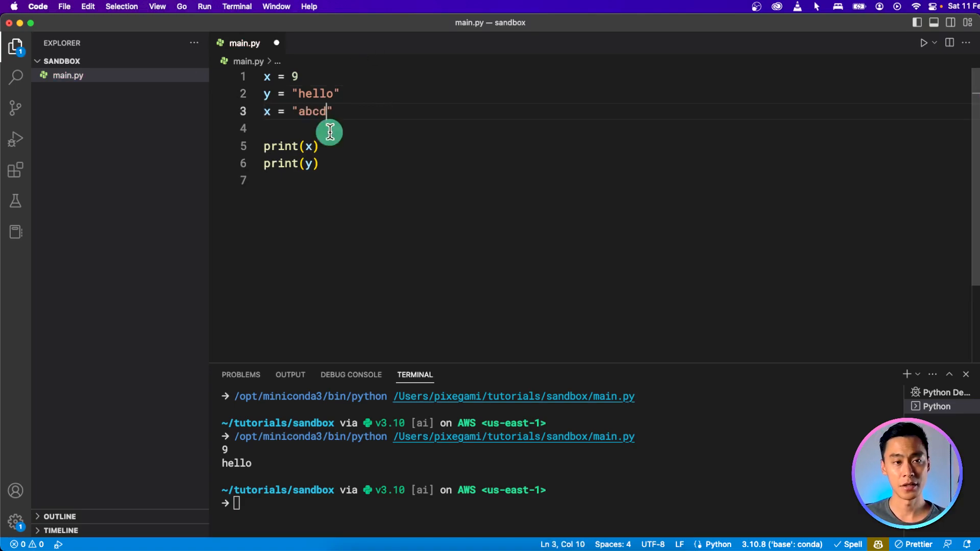
left_click(924, 42)
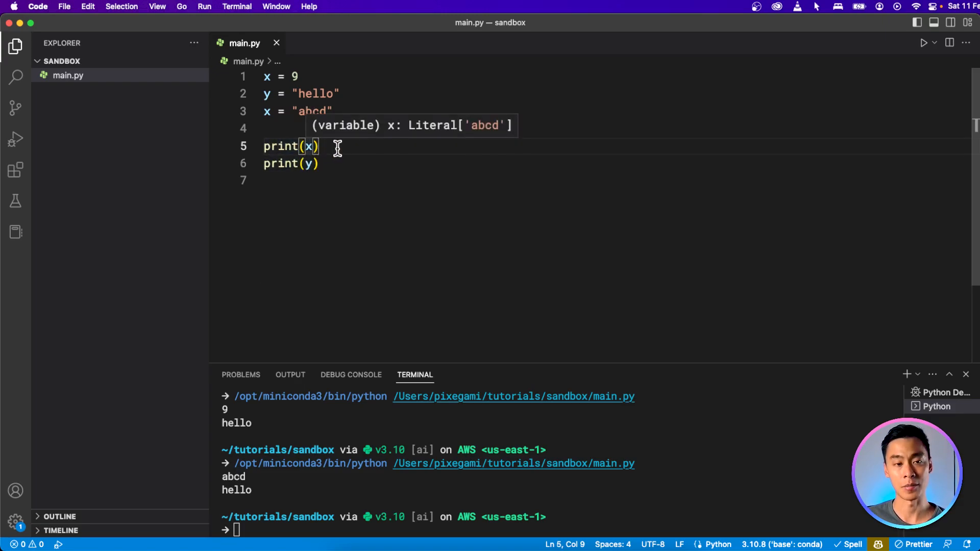
mouse_move(334, 118)
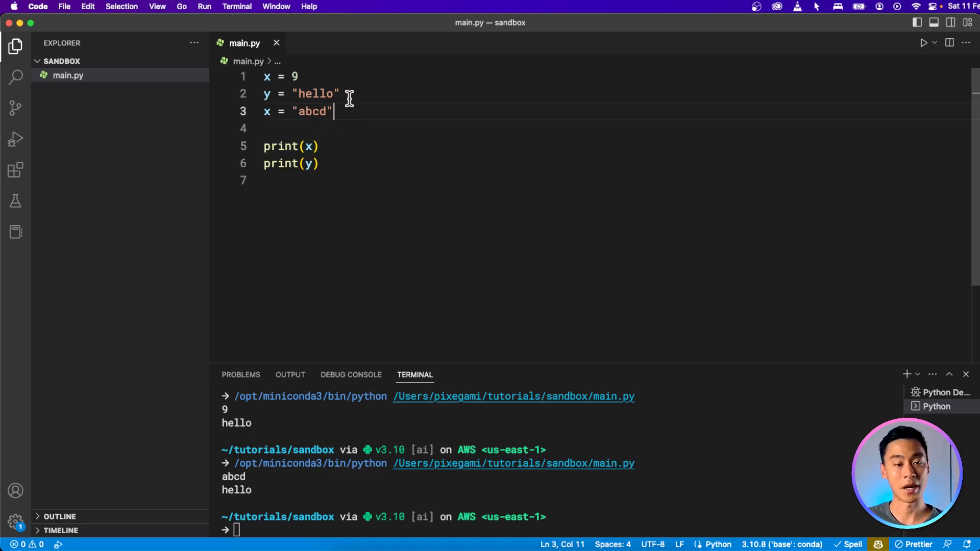
mouse_move(314, 121)
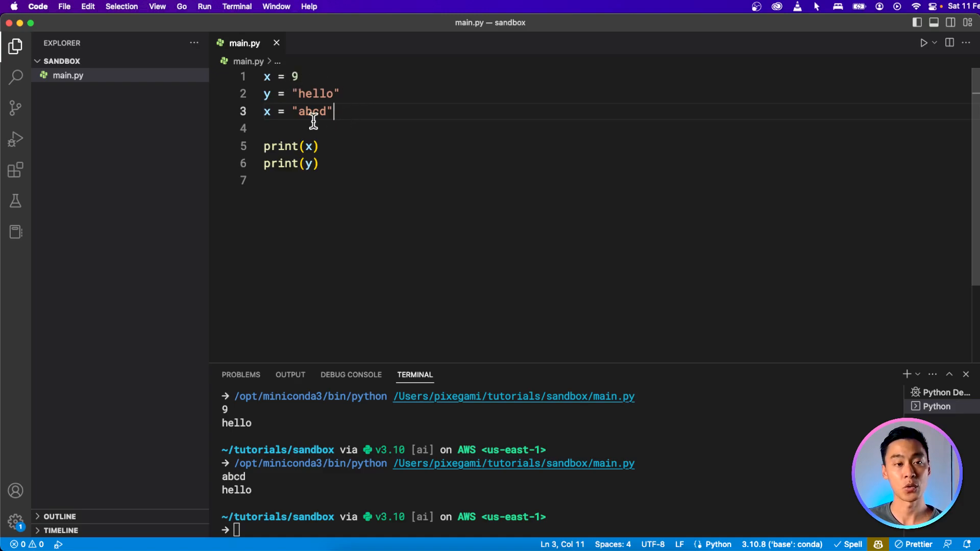
mouse_move(338, 116)
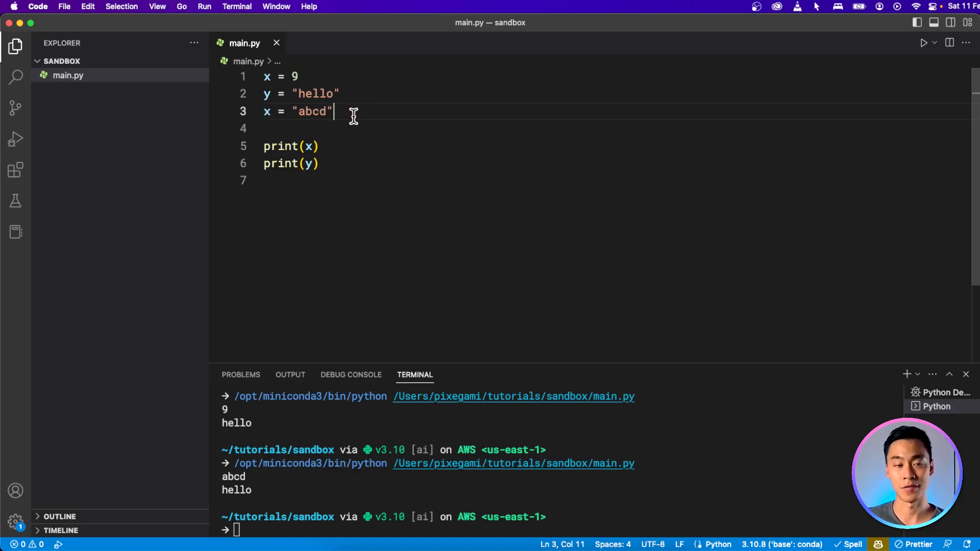
mouse_move(318, 129)
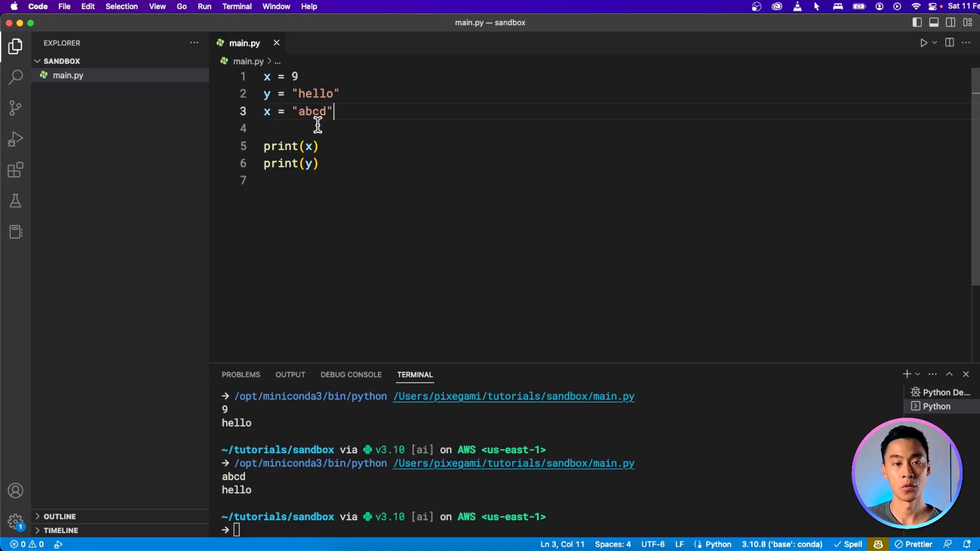
mouse_move(322, 150)
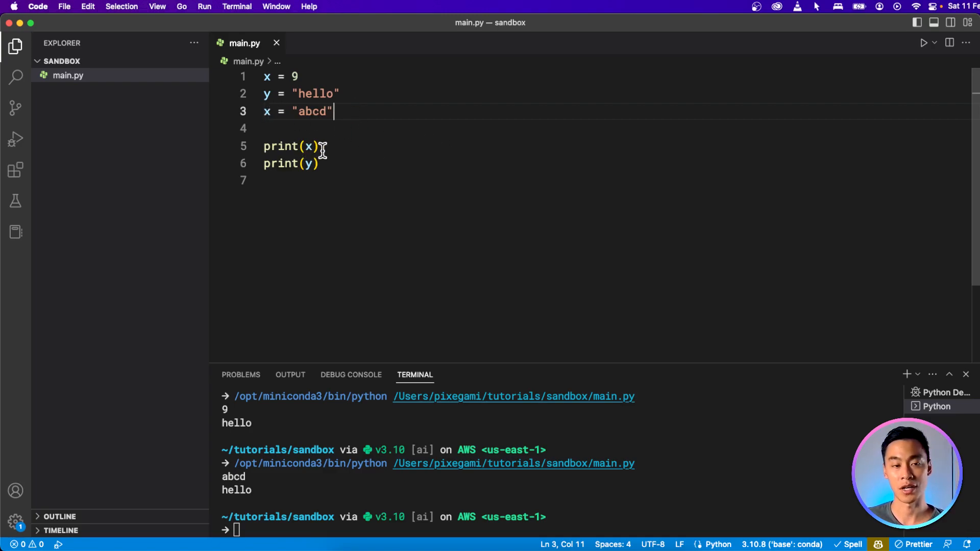
mouse_move(308, 146)
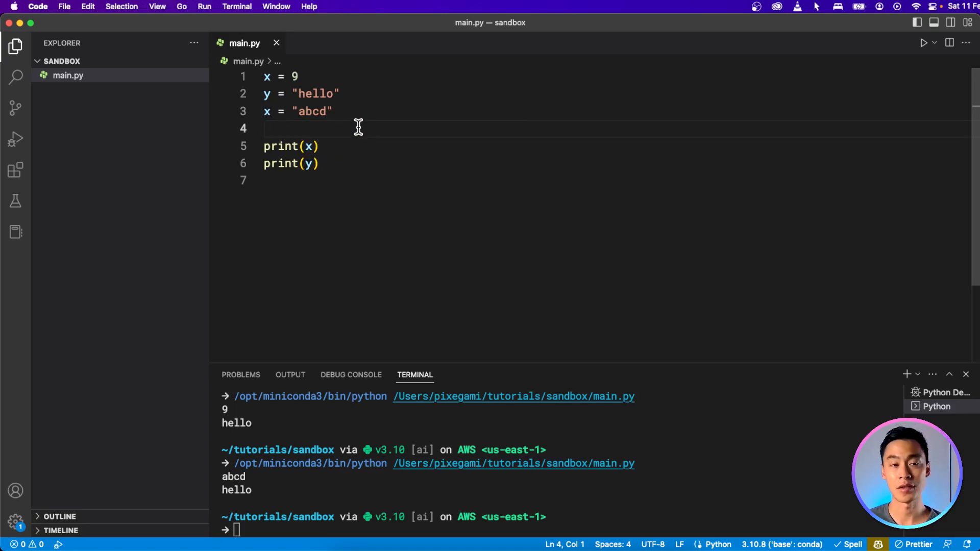
mouse_move(348, 111)
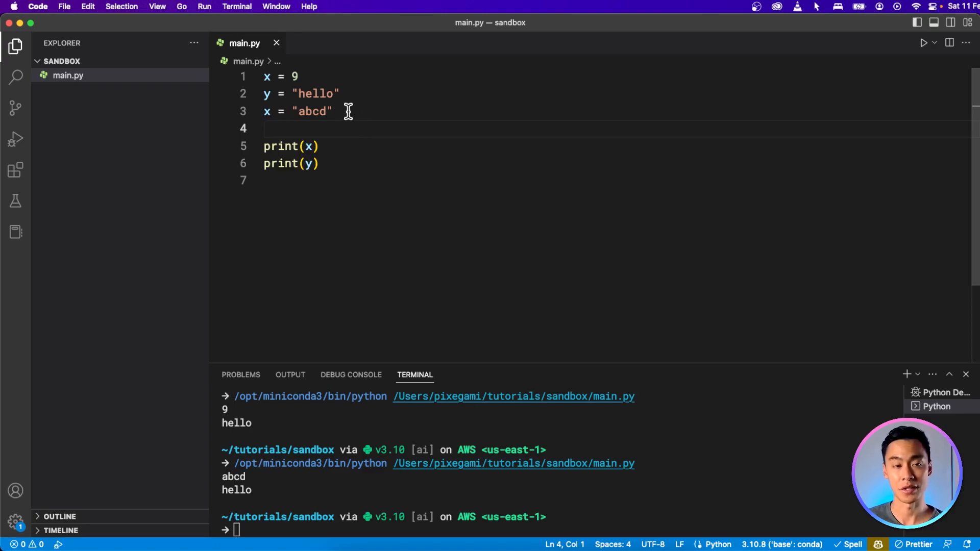
mouse_move(294, 77)
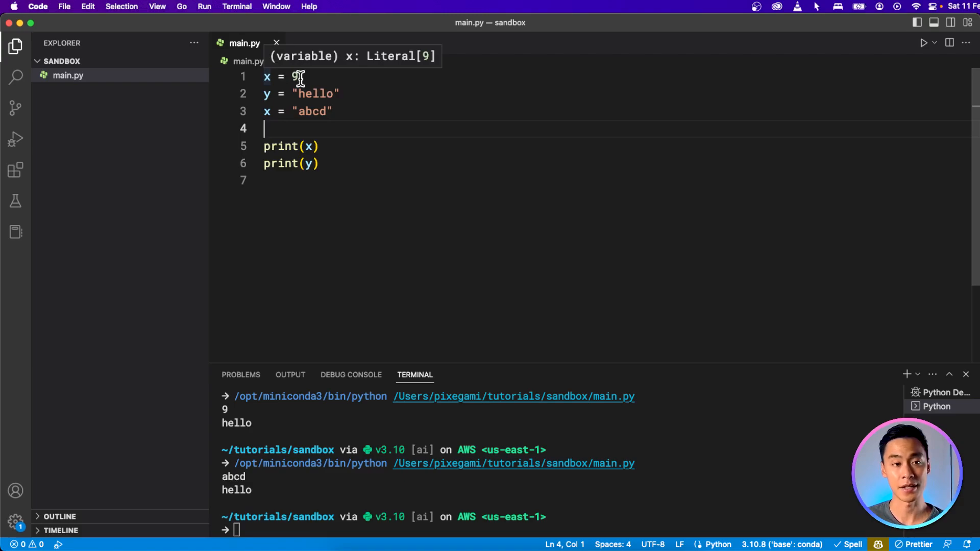
mouse_move(325, 116)
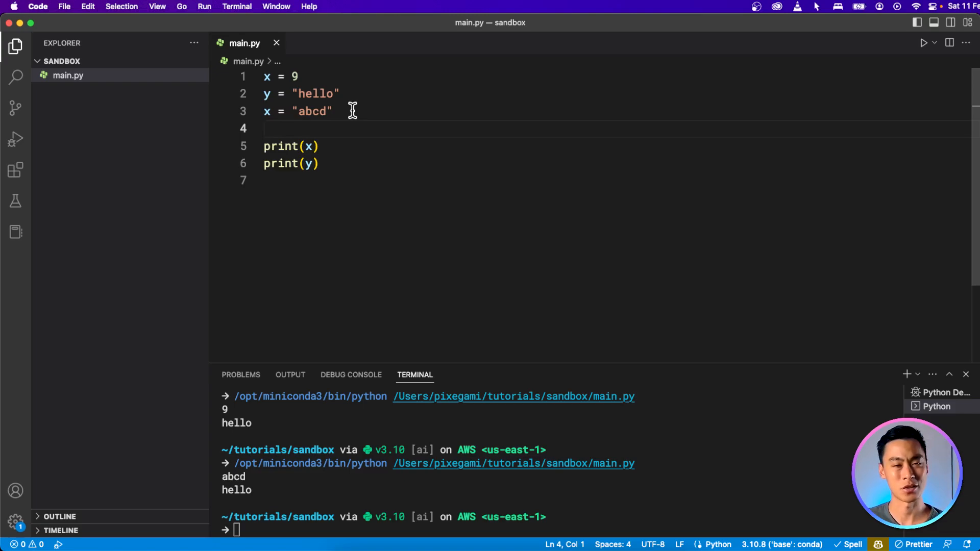
left_click(380, 180)
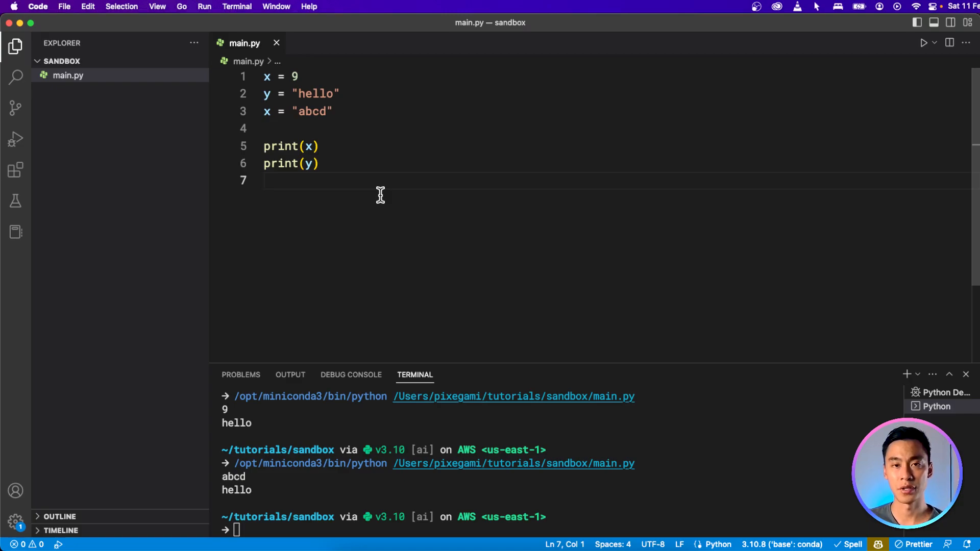
mouse_move(386, 174)
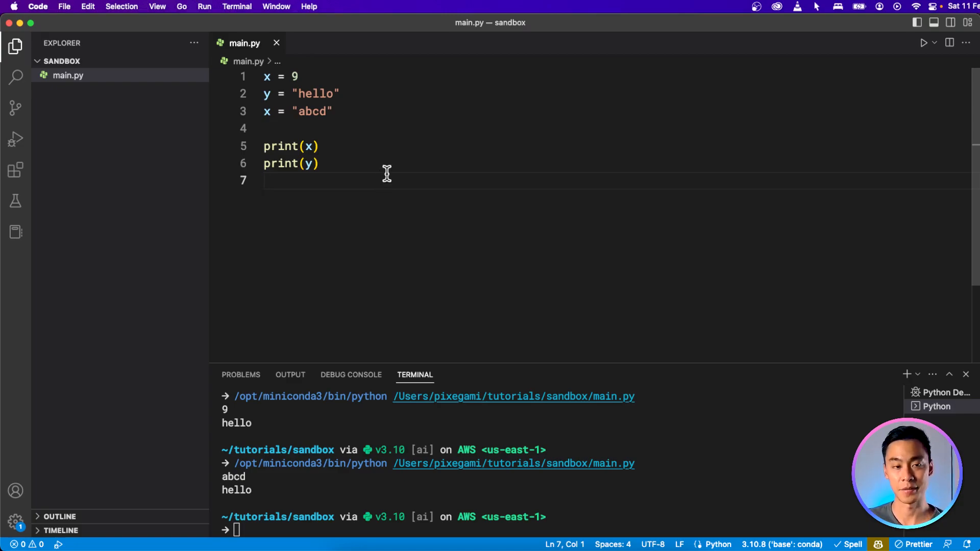
left_click(306, 164)
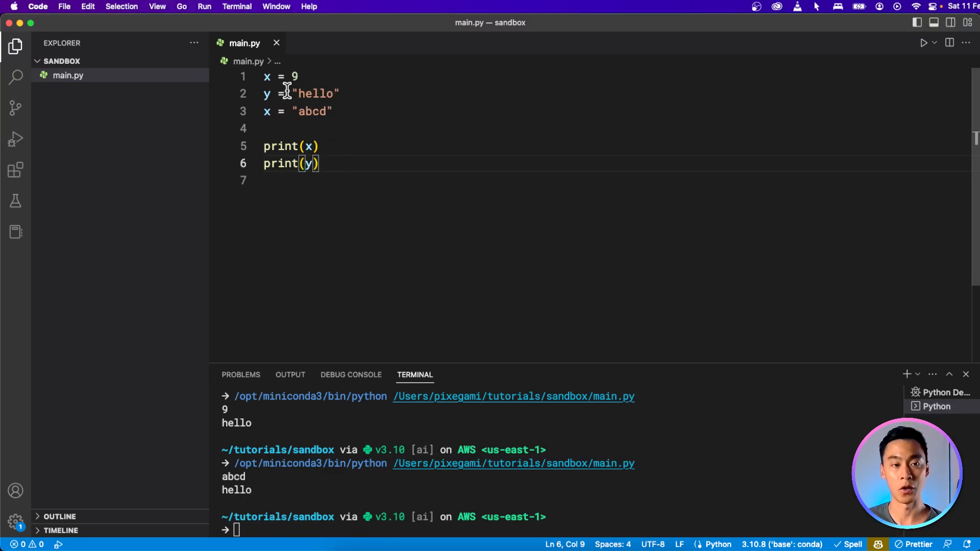
Replace the code with print(hello) to produce a NameError on run.
left_click(336, 112)
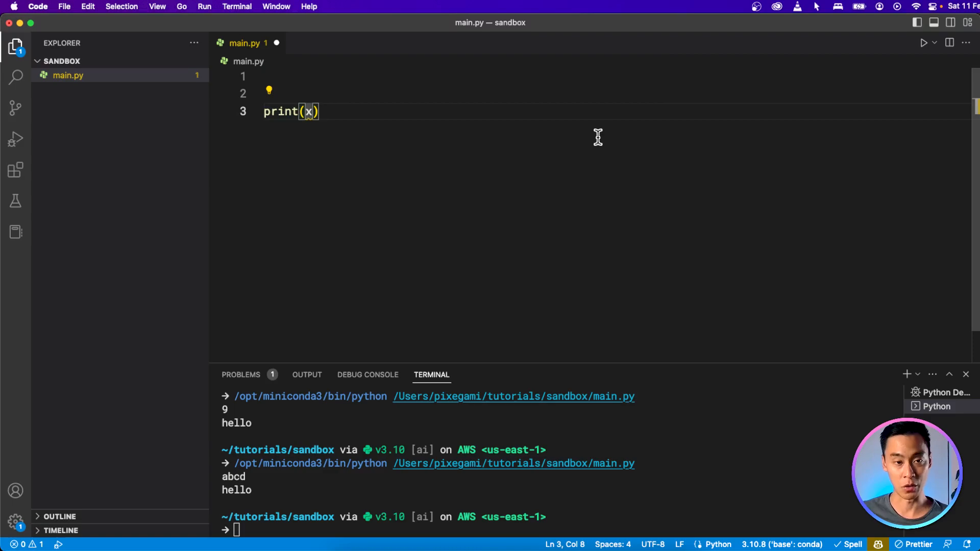
type("hello")
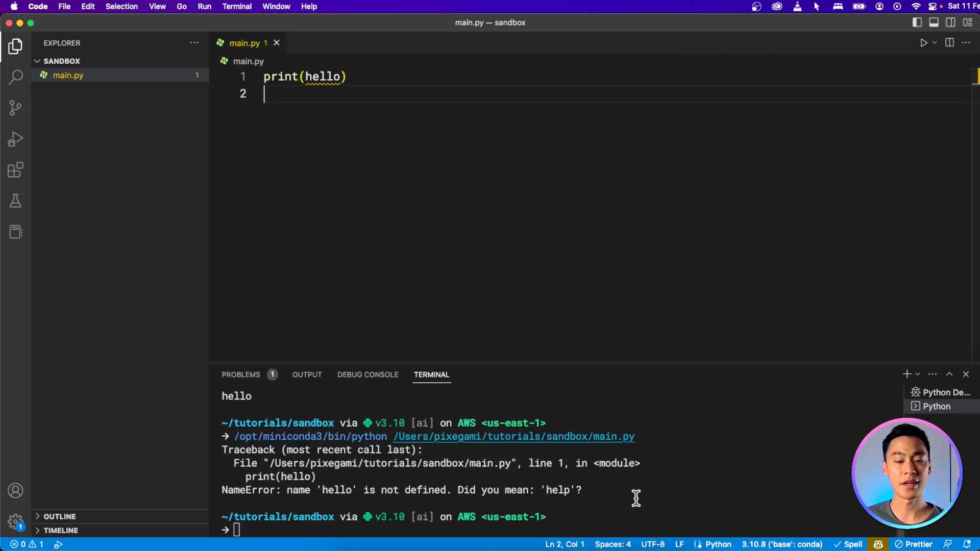
mouse_move(285, 495)
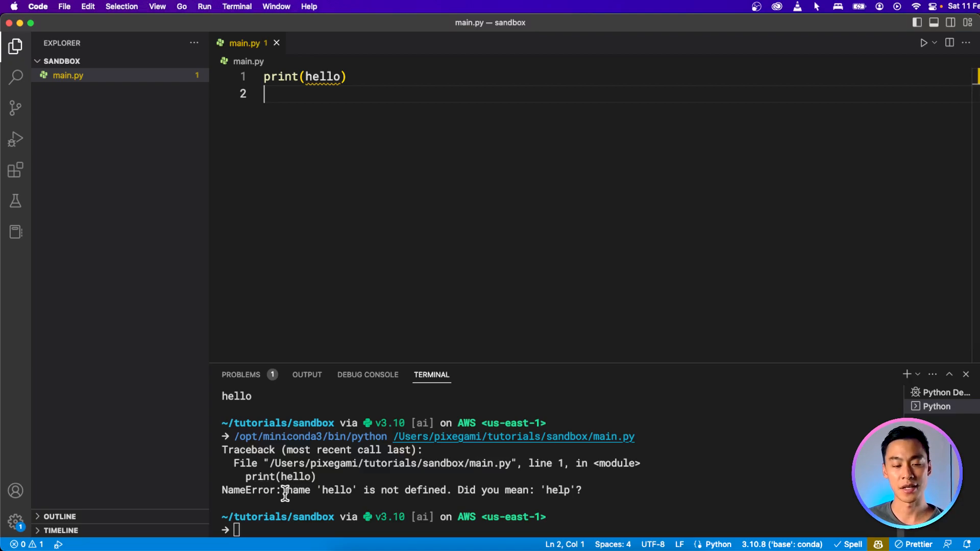
mouse_move(484, 198)
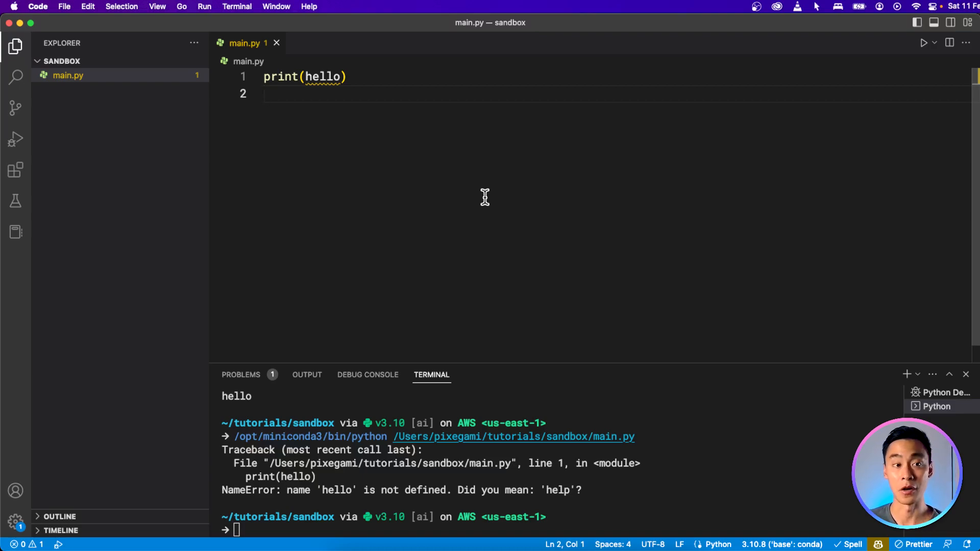
mouse_move(342, 88)
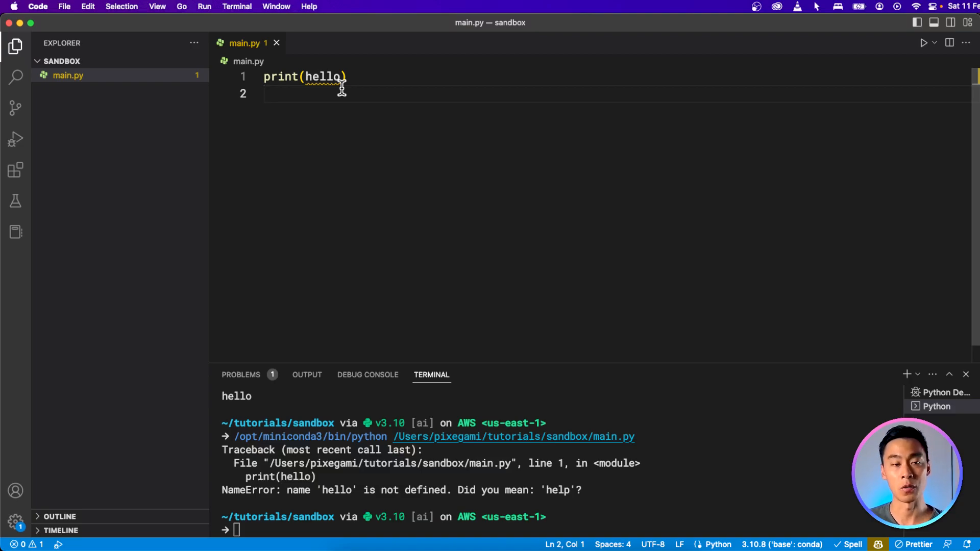
Quote the argument as print("hello") so it prints hello without error.
left_click(330, 77)
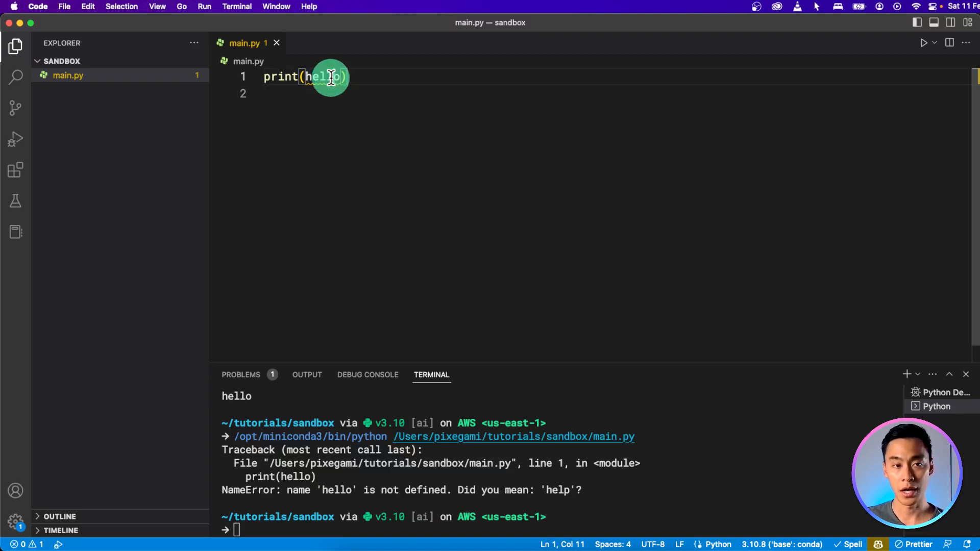
type("\"hello\"")
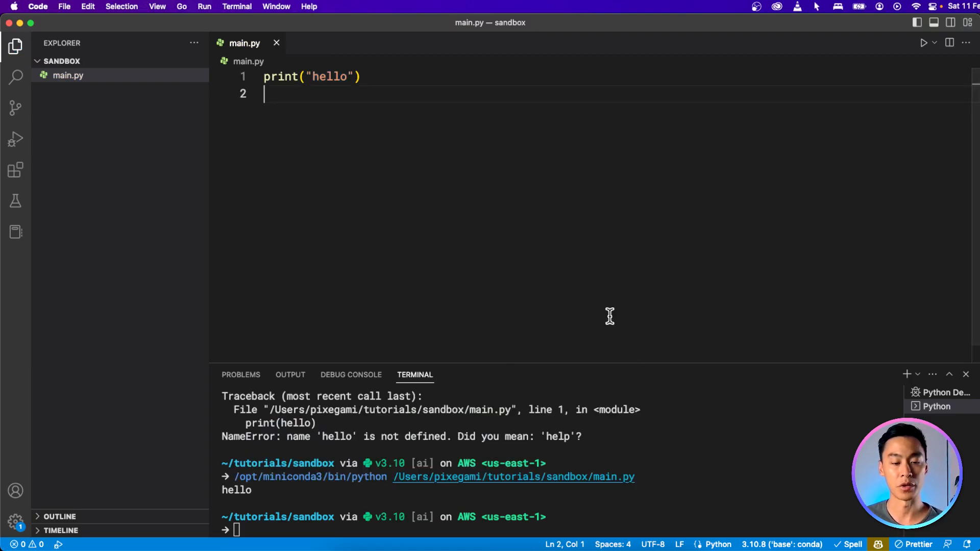
mouse_move(773, 182)
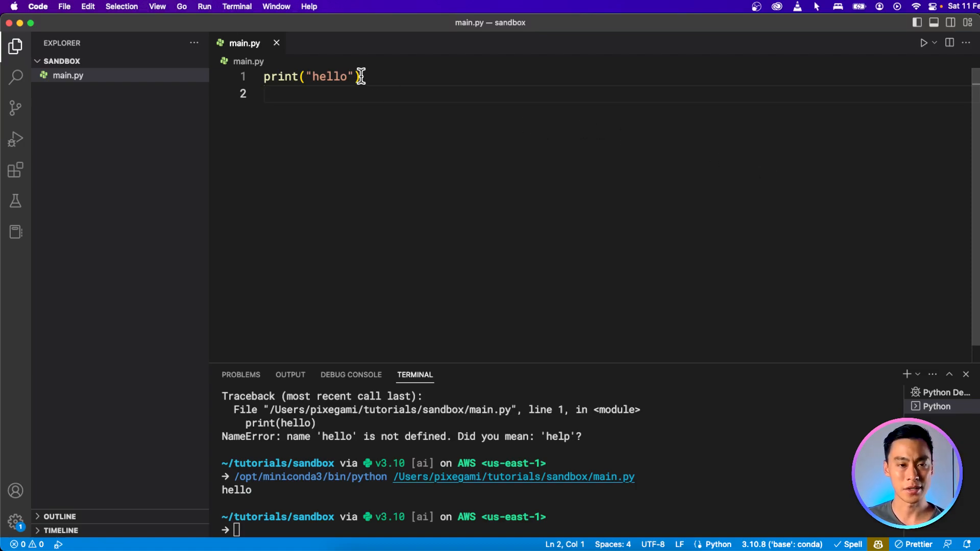
Define user = "jack" and change the print to print(user), outputting jack.
double_click(332, 77)
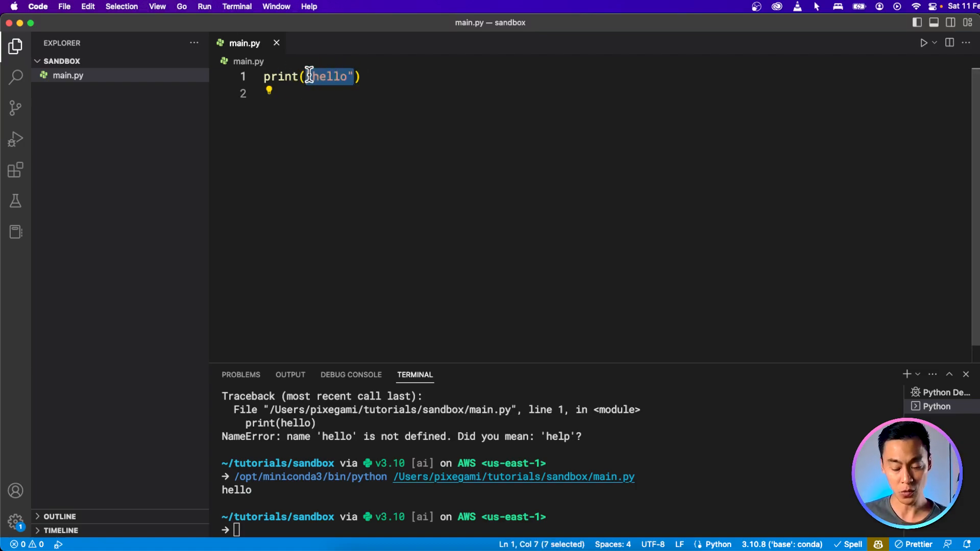
type("user")
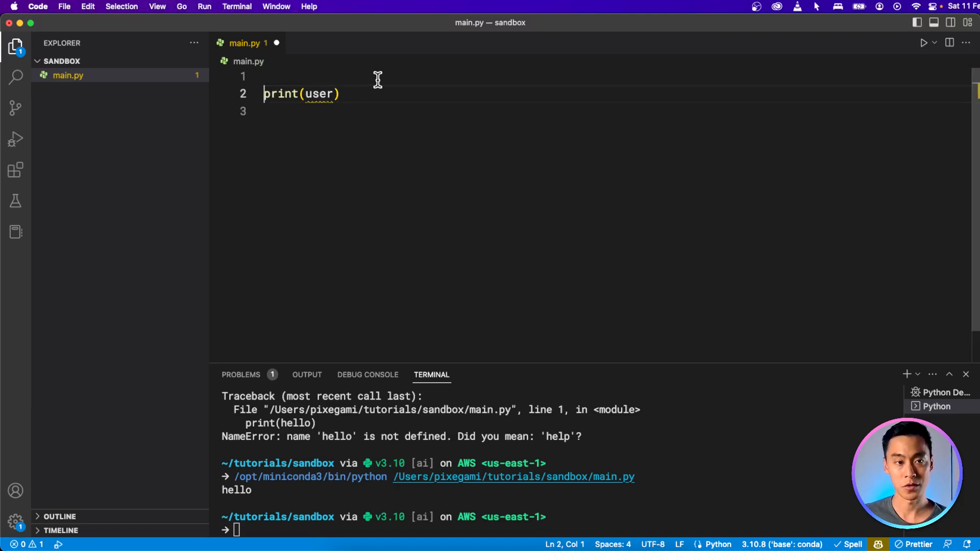
type("user = \"")
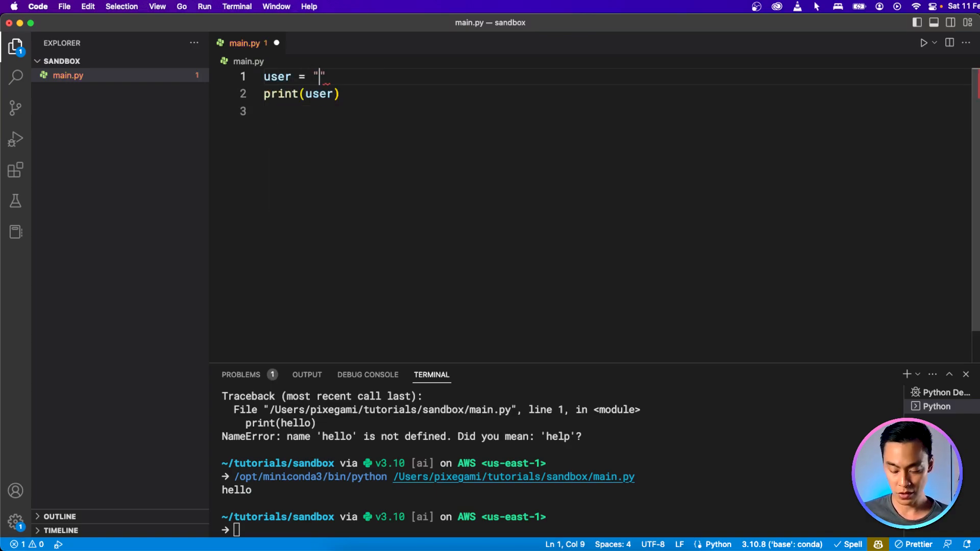
type("jack")
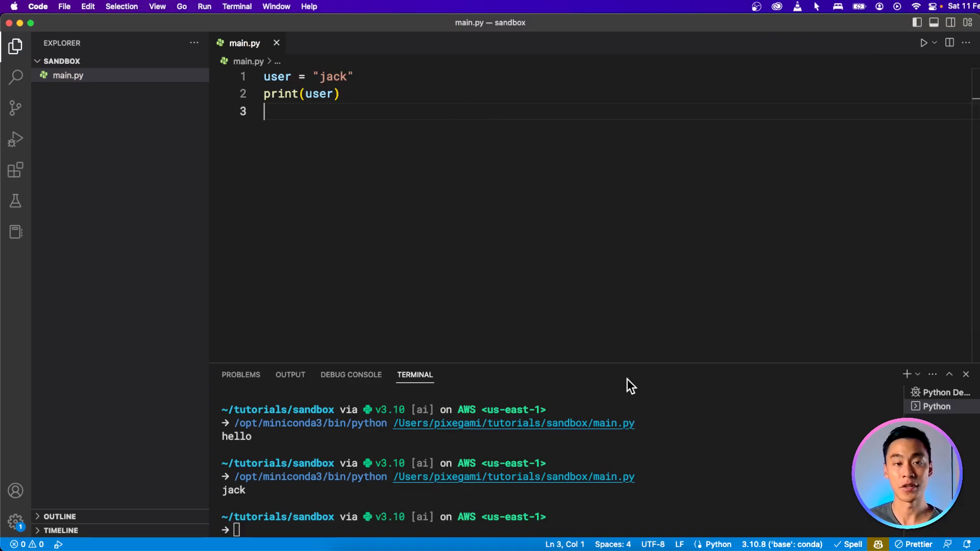
mouse_move(305, 86)
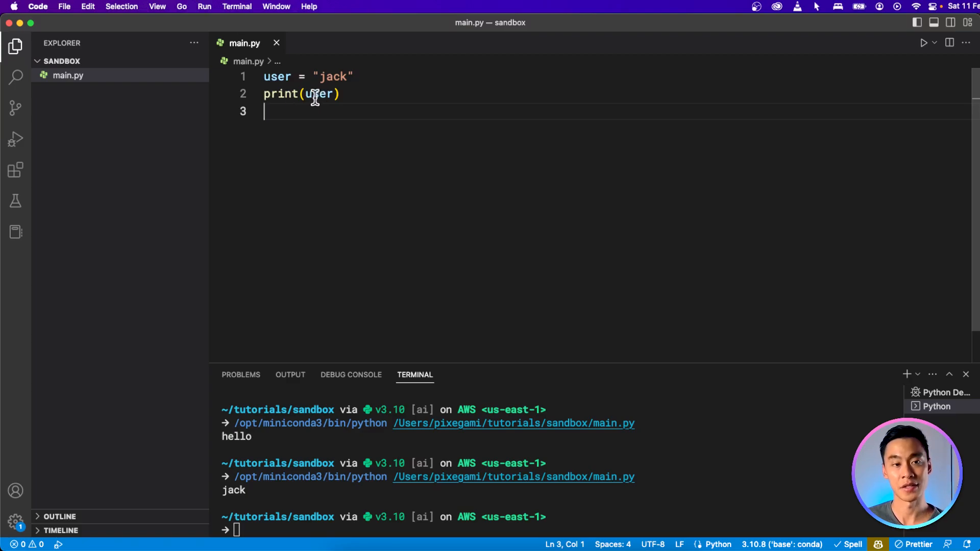
mouse_move(320, 94)
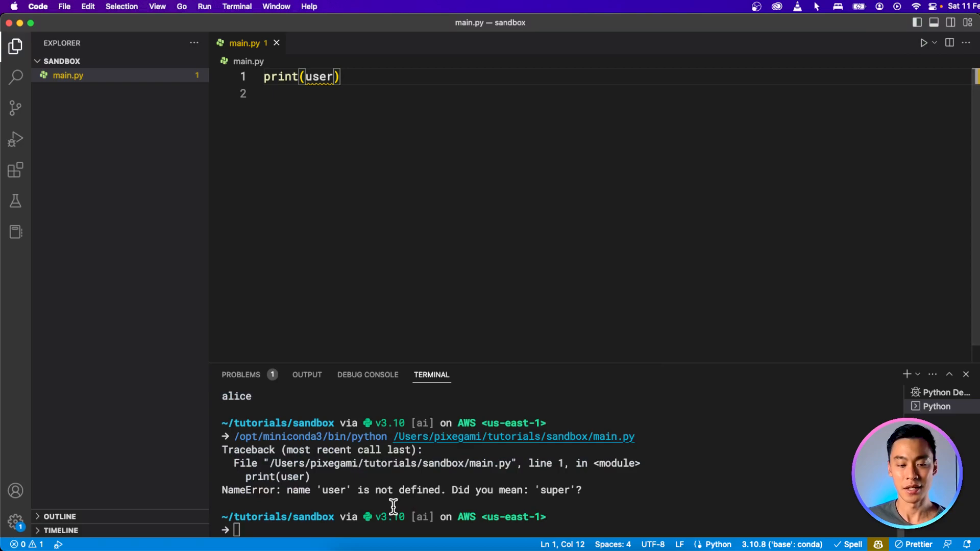
mouse_move(451, 490)
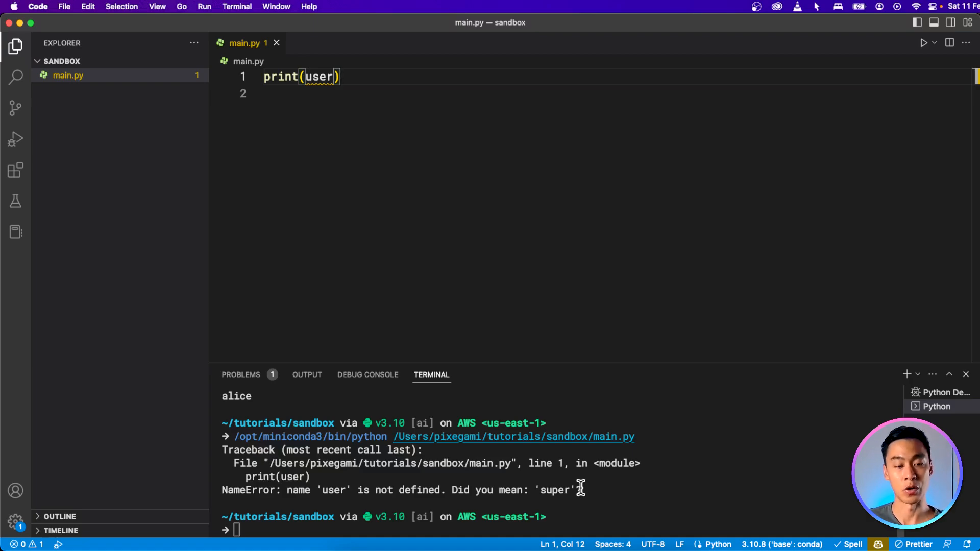
mouse_move(568, 475)
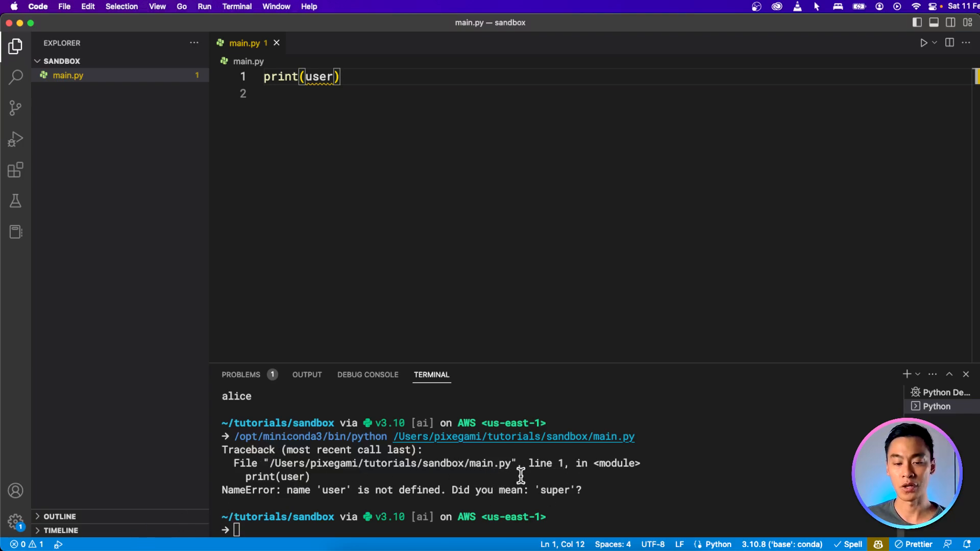
mouse_move(569, 484)
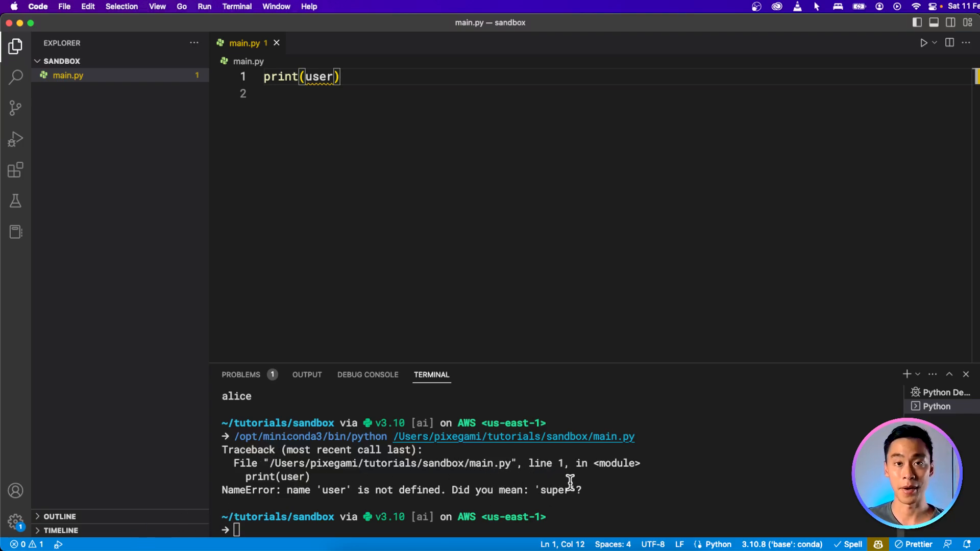
mouse_move(594, 489)
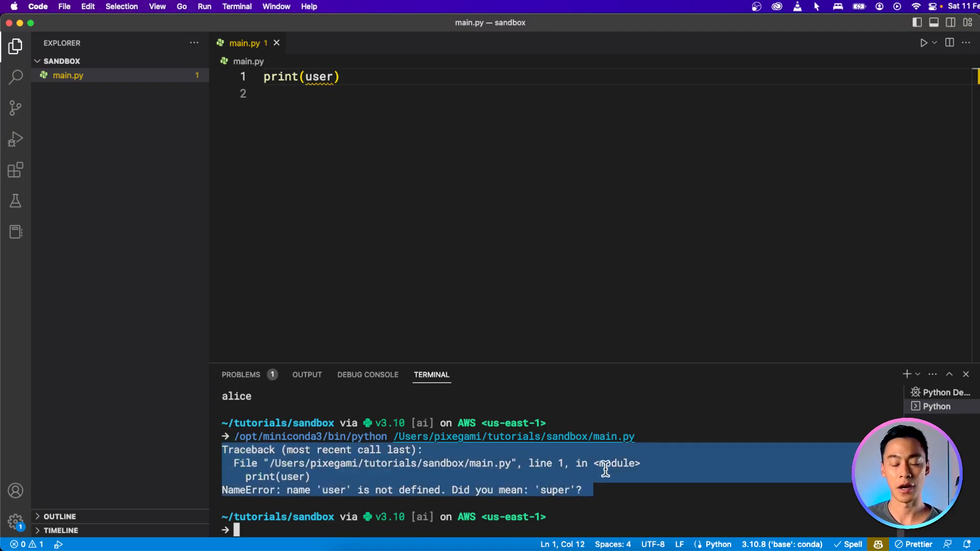
mouse_move(611, 470)
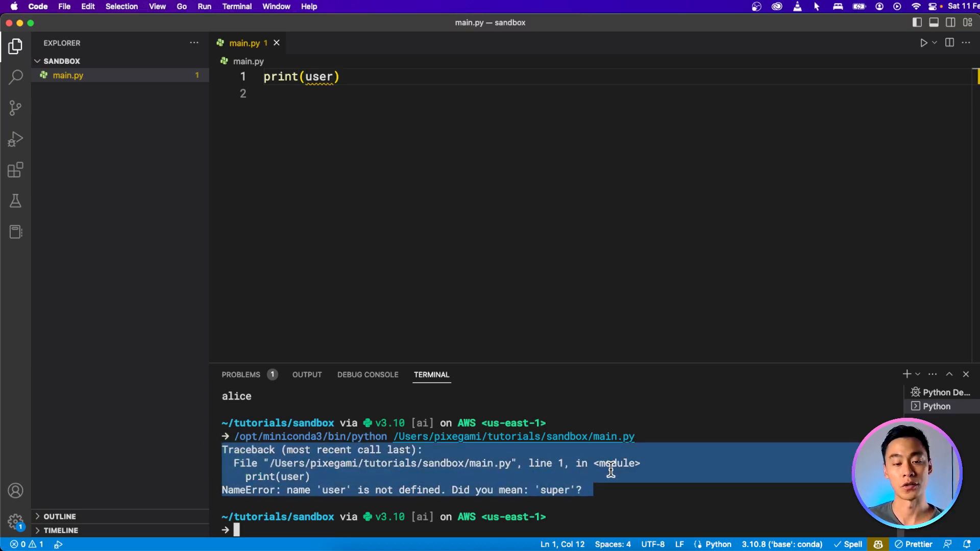
mouse_move(381, 463)
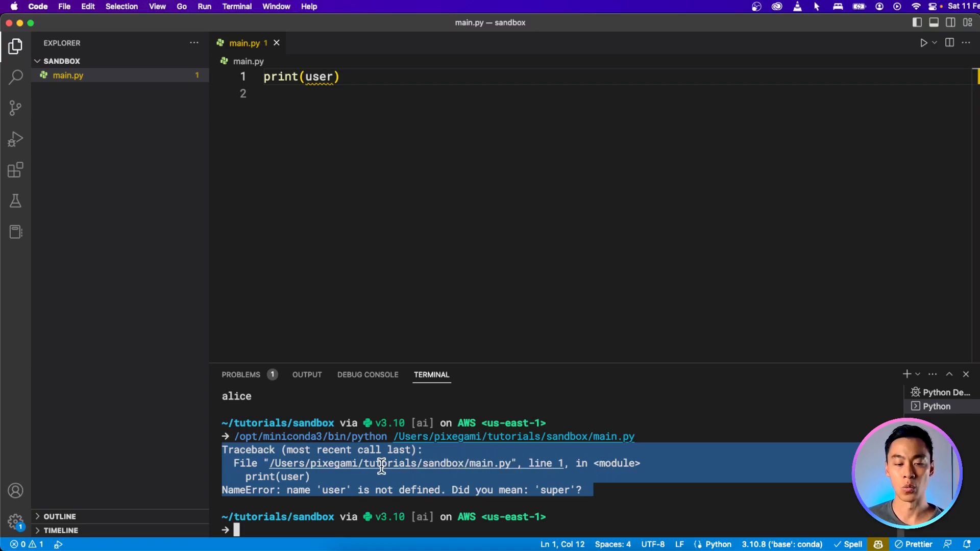
mouse_move(507, 484)
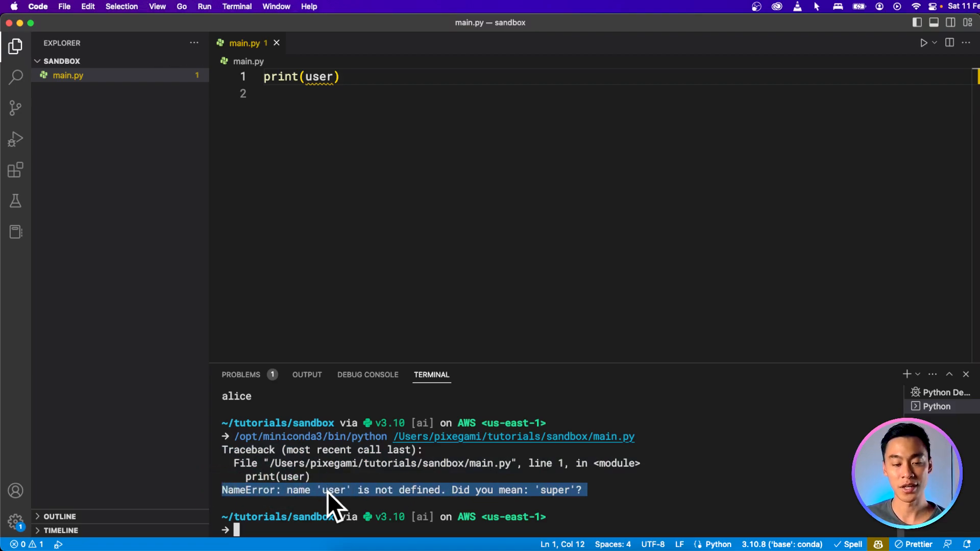
mouse_move(331, 494)
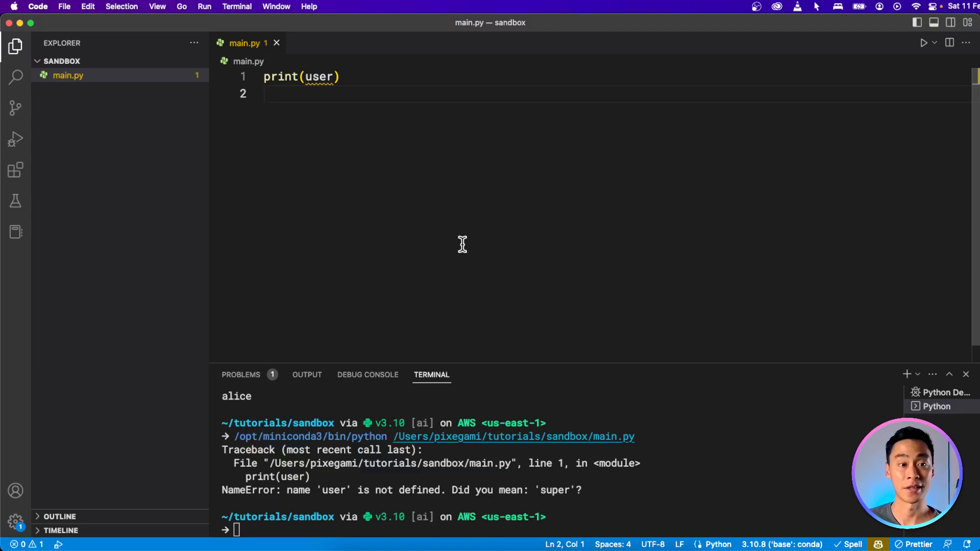
mouse_move(320, 94)
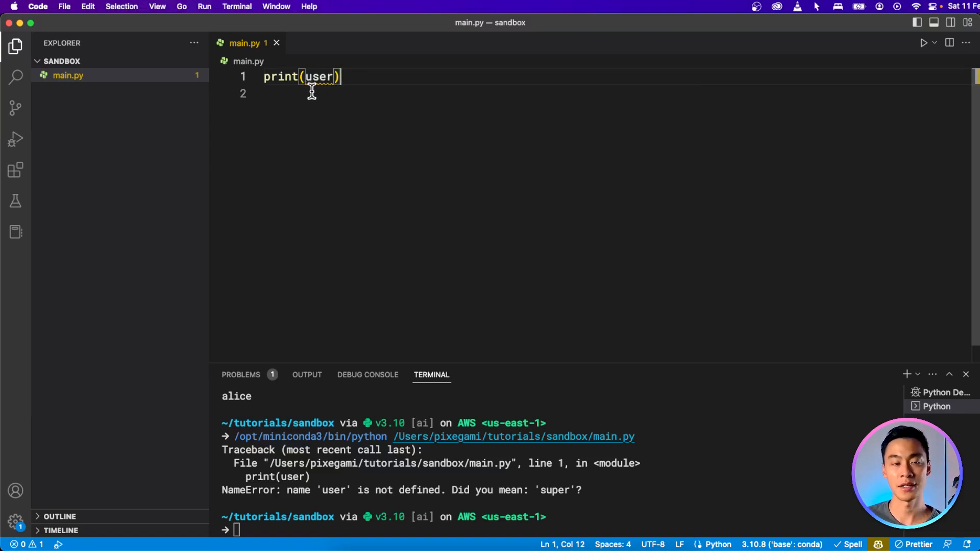
mouse_move(319, 76)
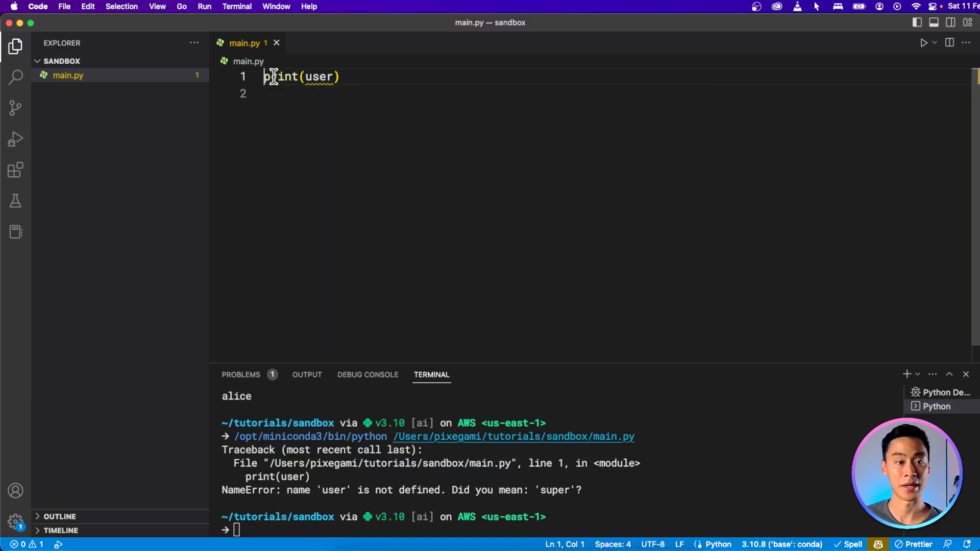
Begin a user= assignment on line 1 ahead of print(user).
type("user=")
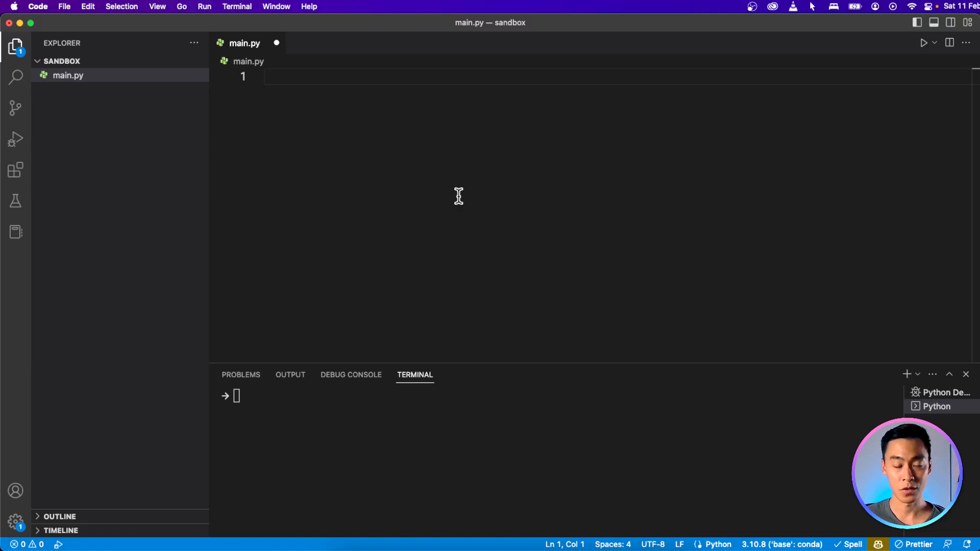
Assign x = 12 on line 1 and start a new line below it.
type("x")
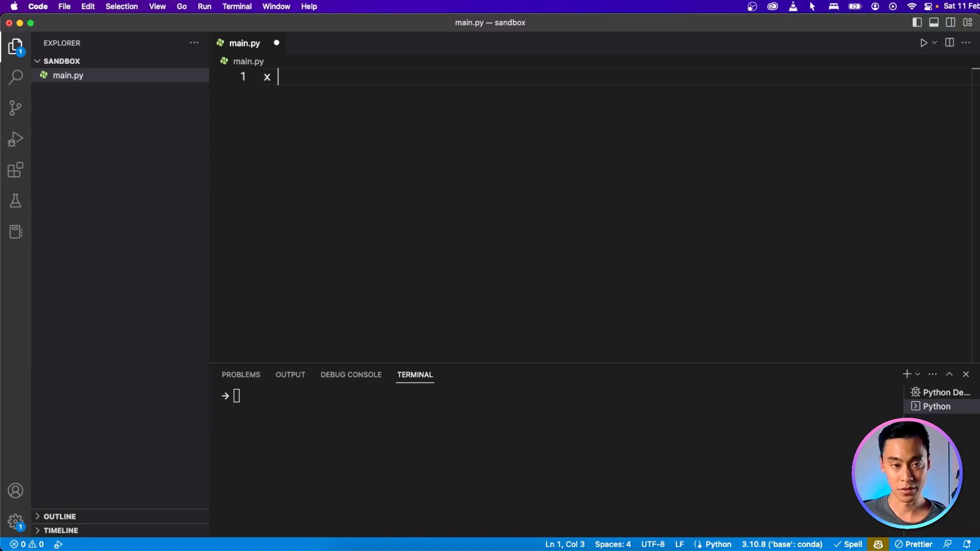
type("=")
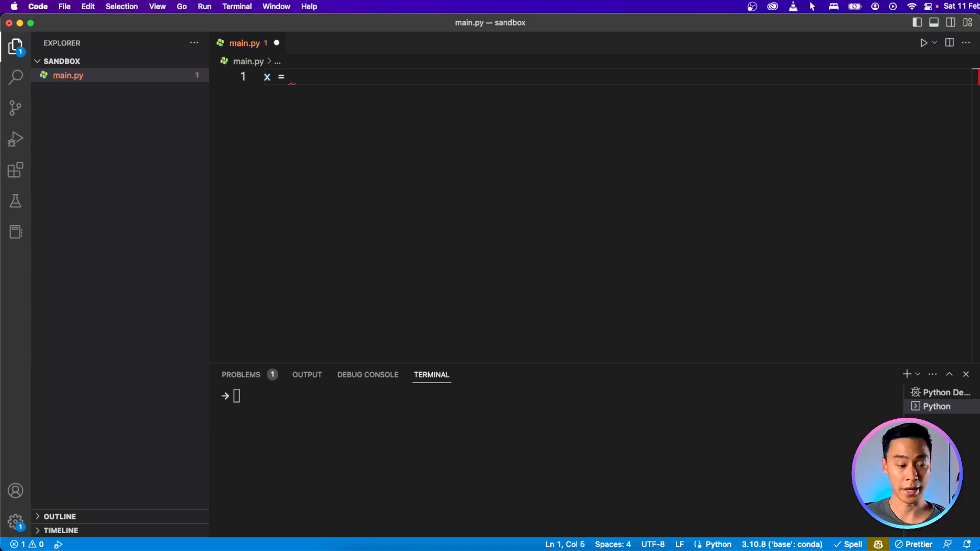
type("12")
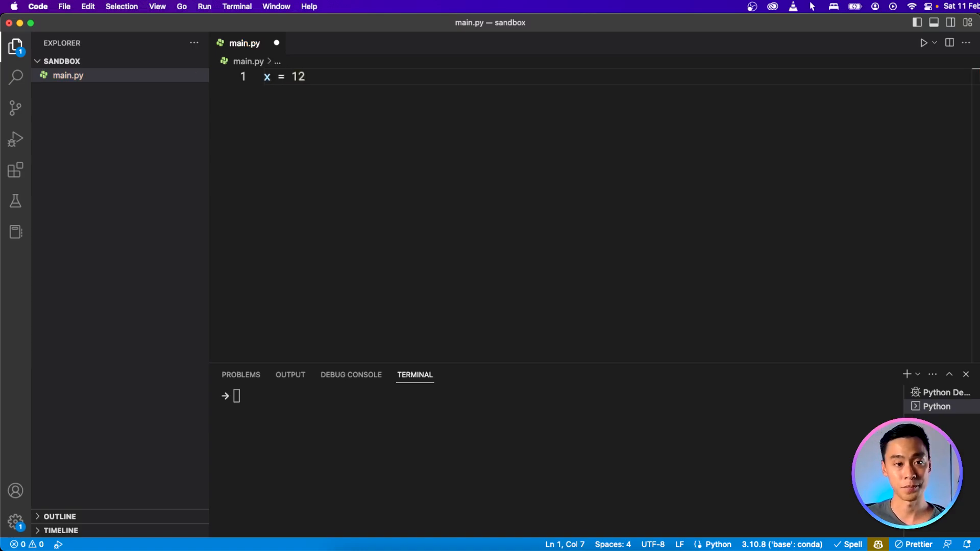
key("Return")
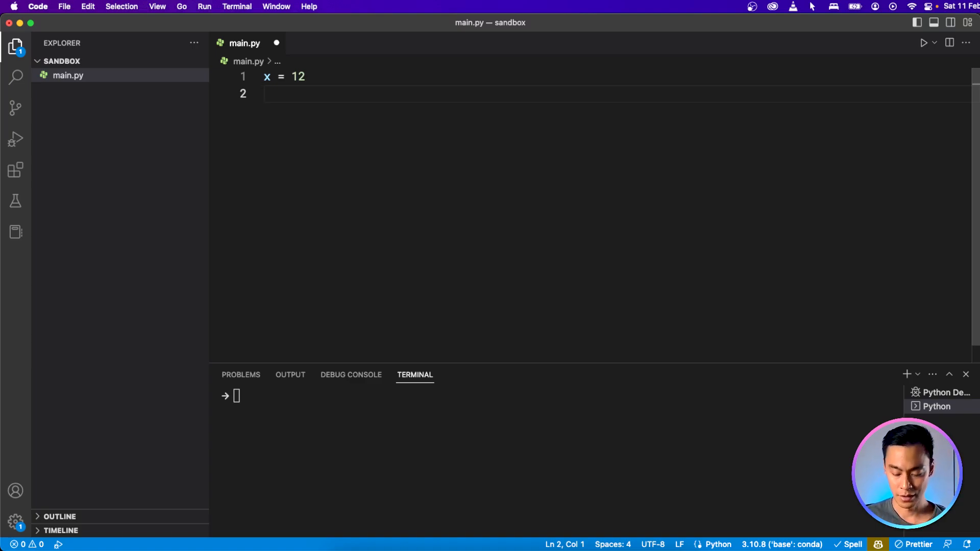
Build message = f"The value of x is {x}" and begin print(message) to output The value of x is 12.
type("me")
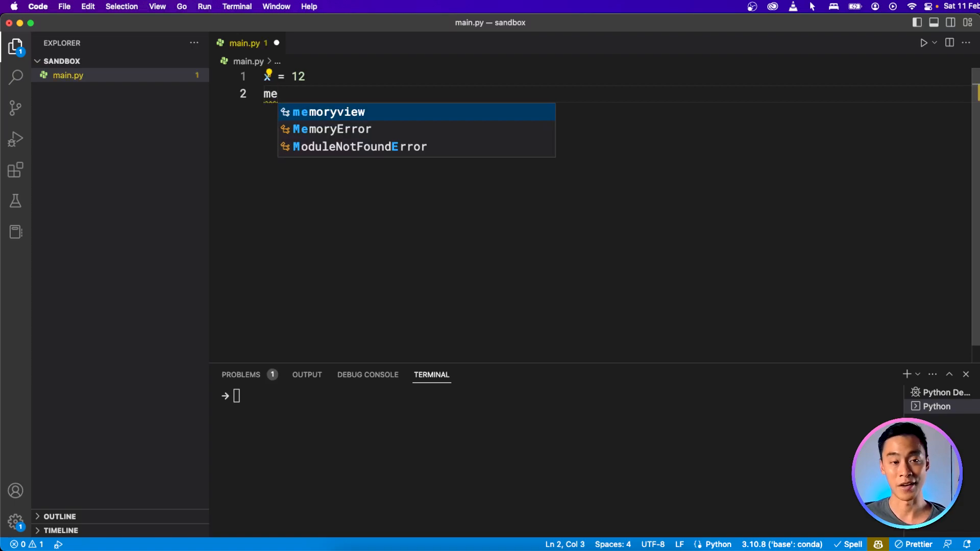
type("ssage =")
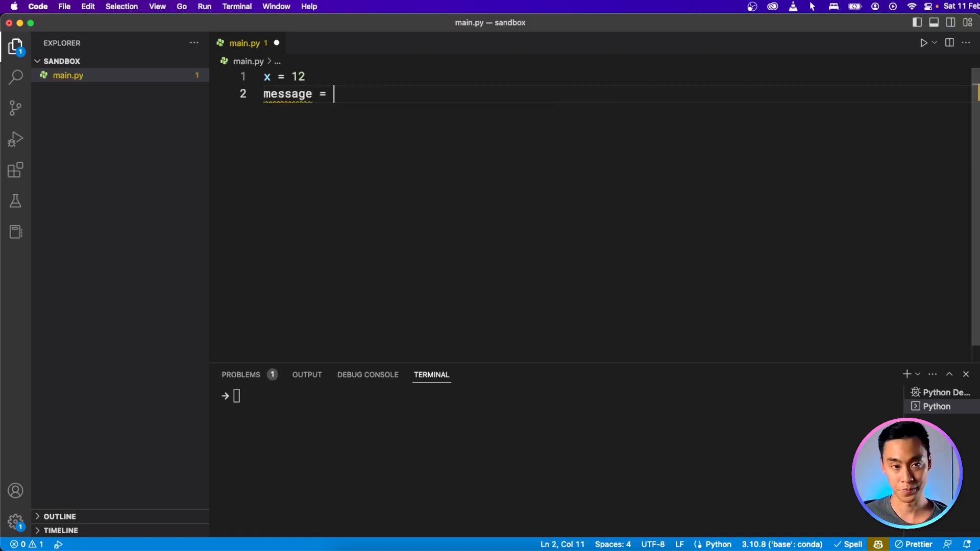
type("f\"")
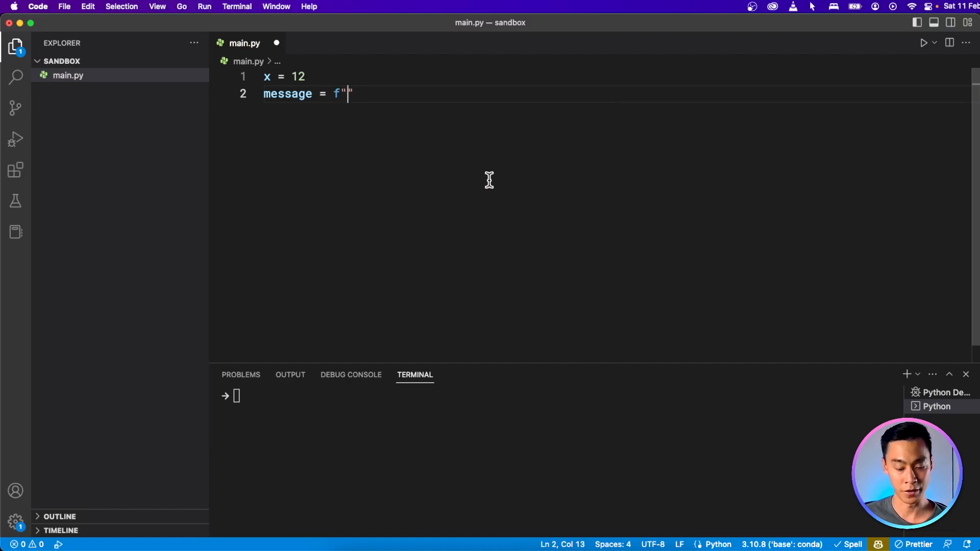
type("The")
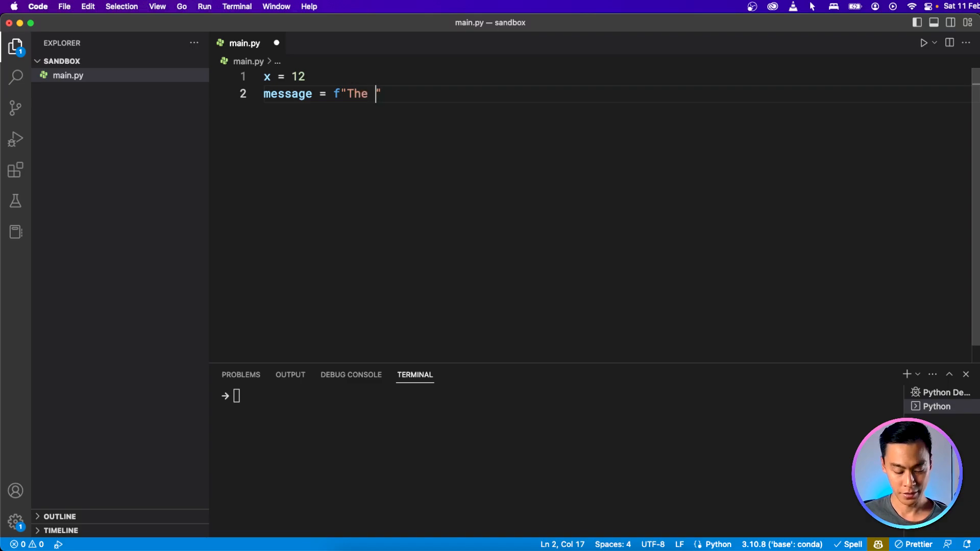
type("value of x is")
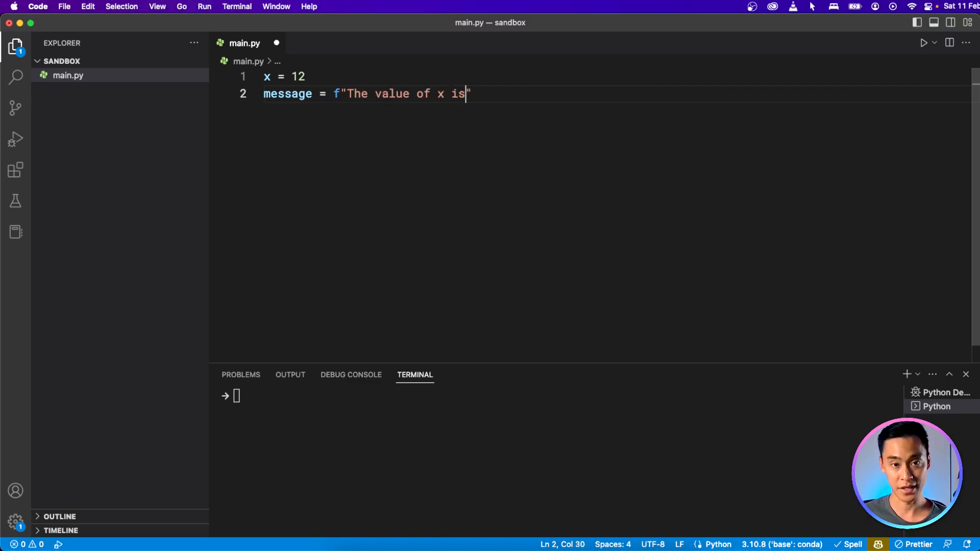
type("{}")
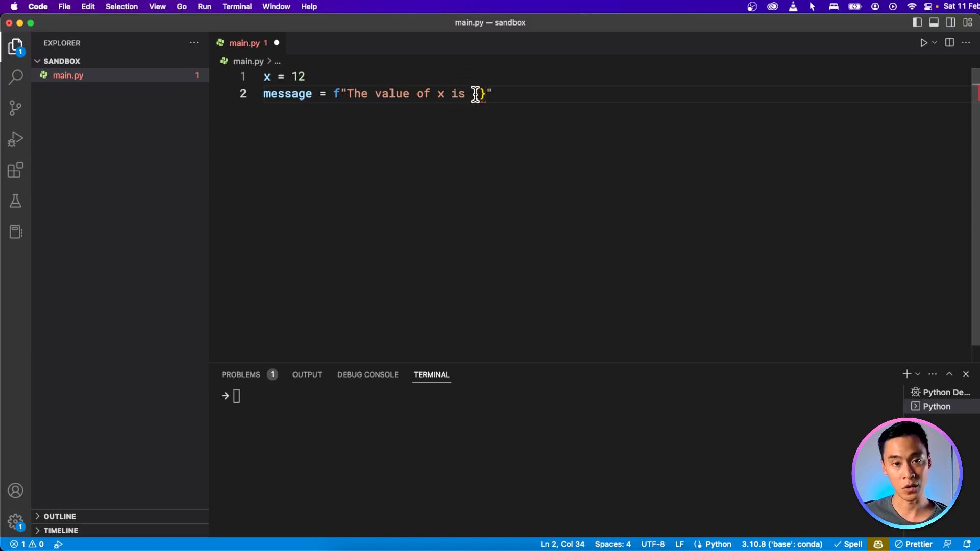
type("x")
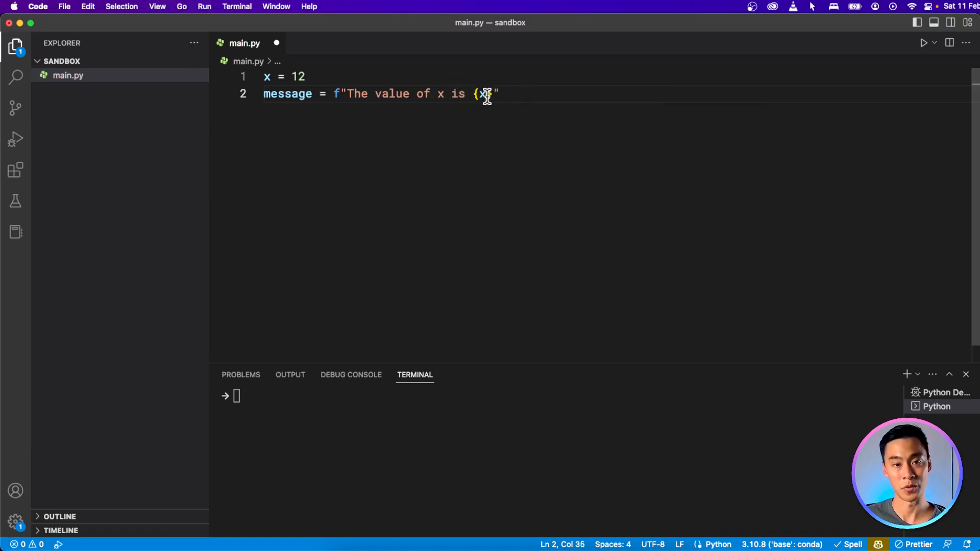
type("print(message")
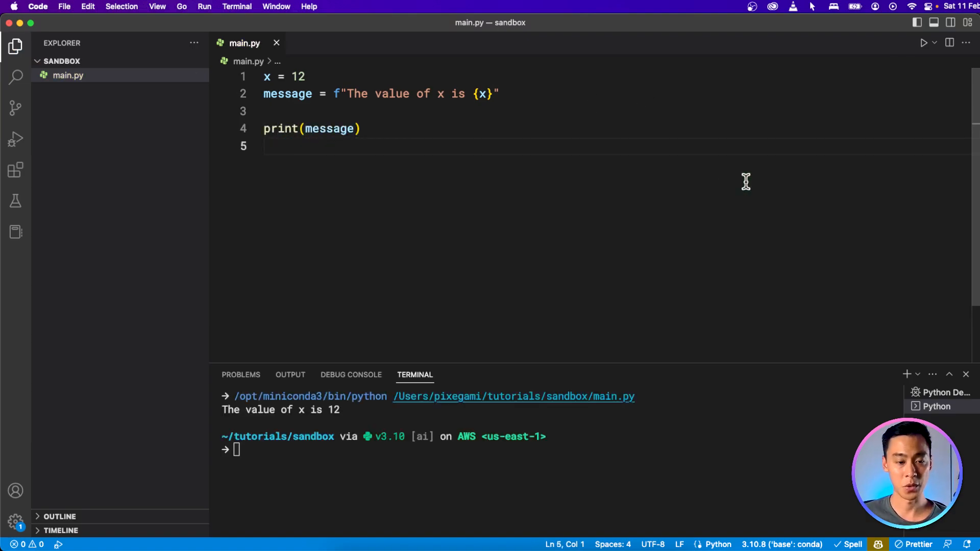
mouse_move(222, 400)
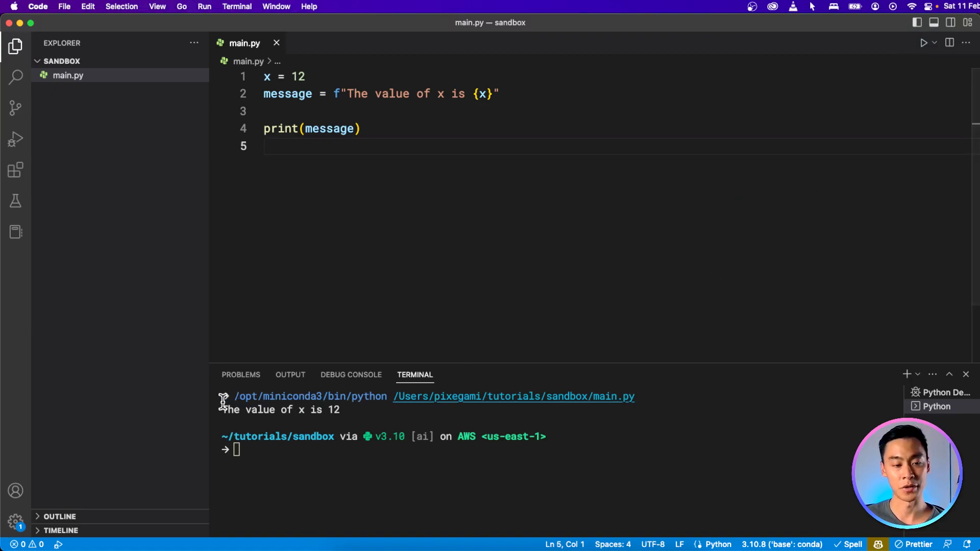
mouse_move(390, 192)
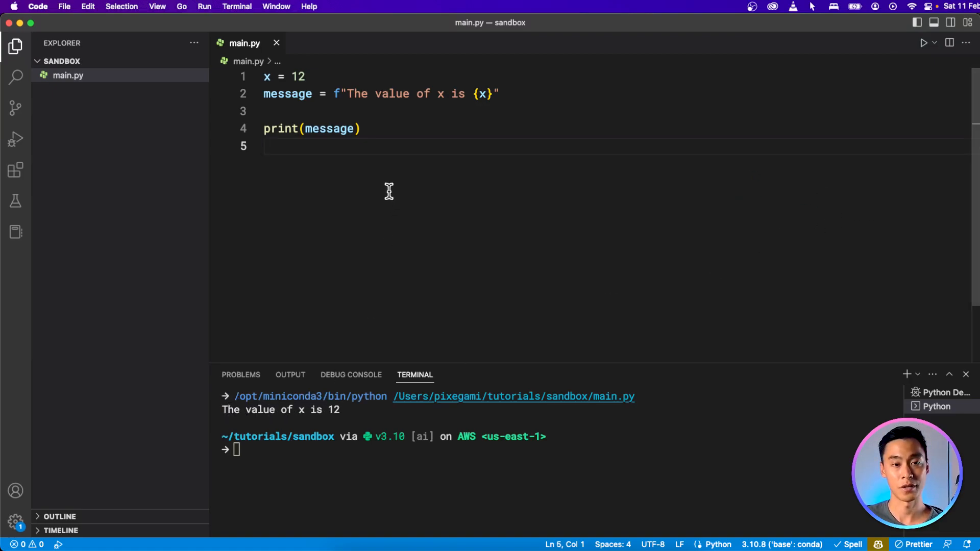